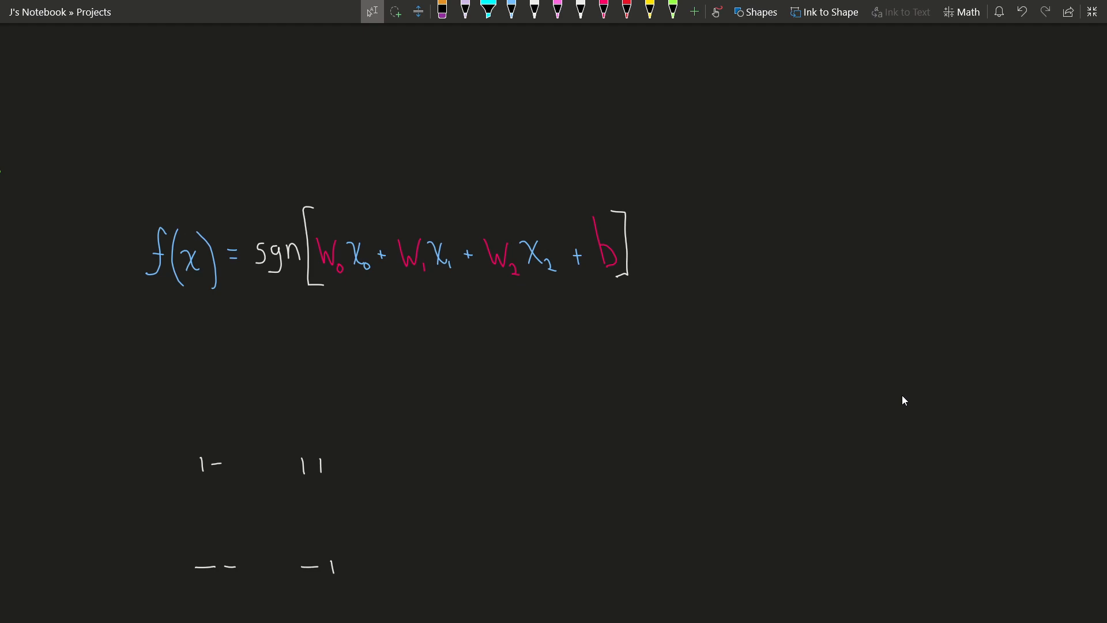
Select the pink pen in the Draw toolbar
left_click(602, 12)
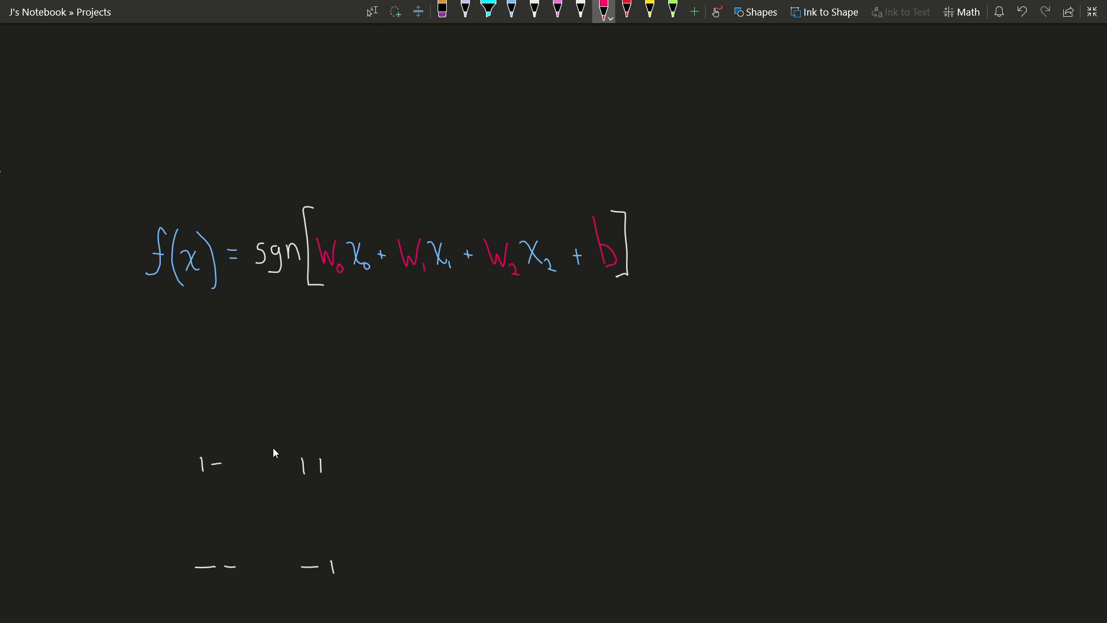
mouse_move(396, 282)
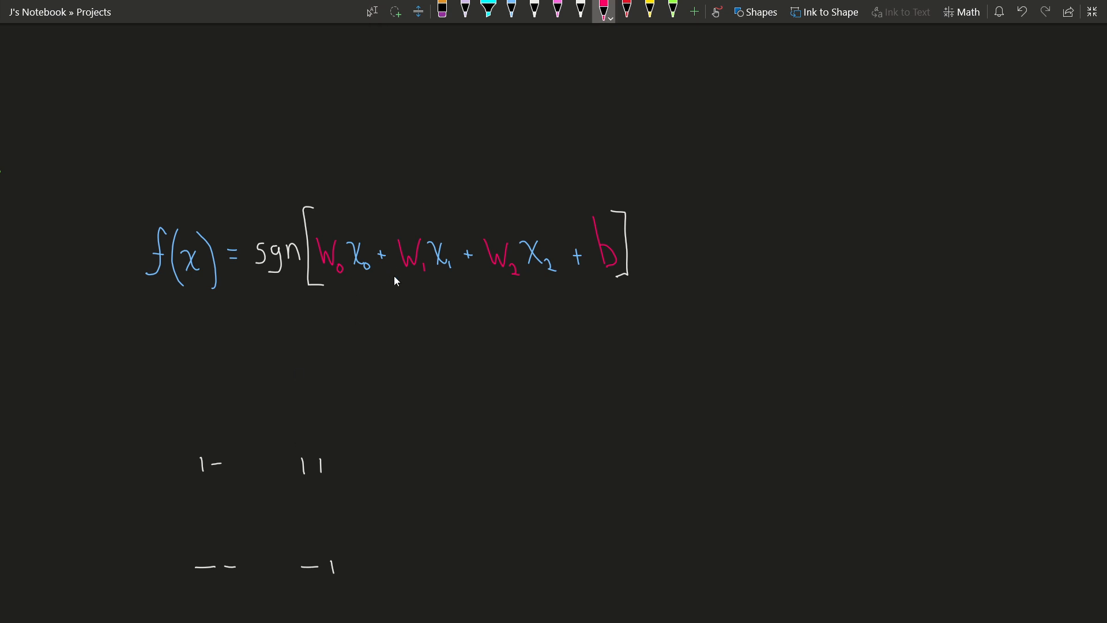
mouse_move(409, 285)
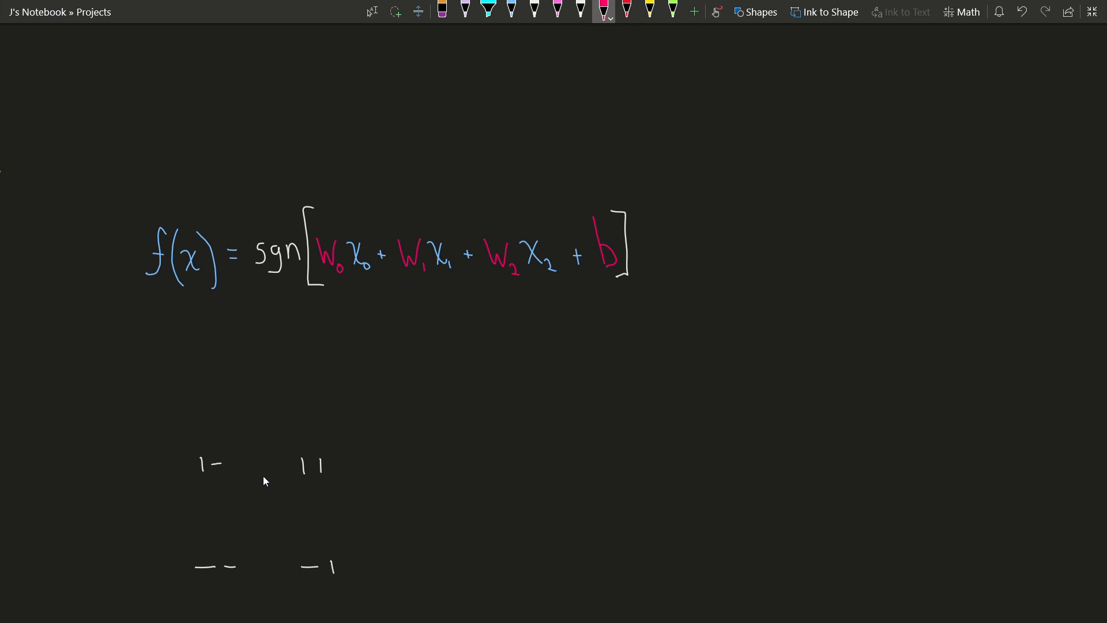
mouse_move(282, 411)
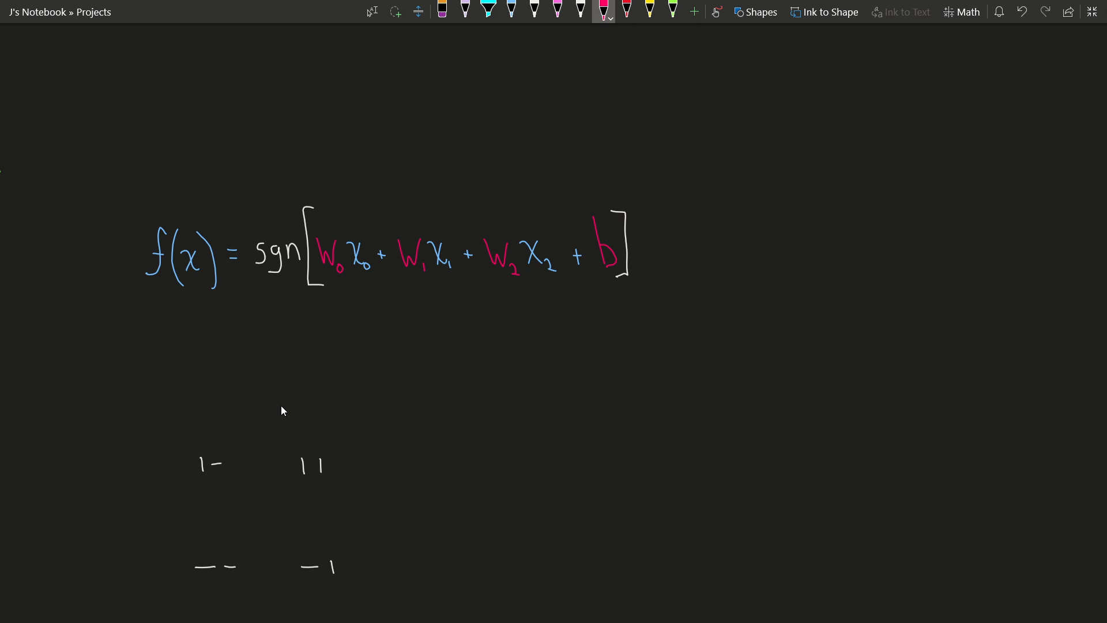
mouse_move(554, 55)
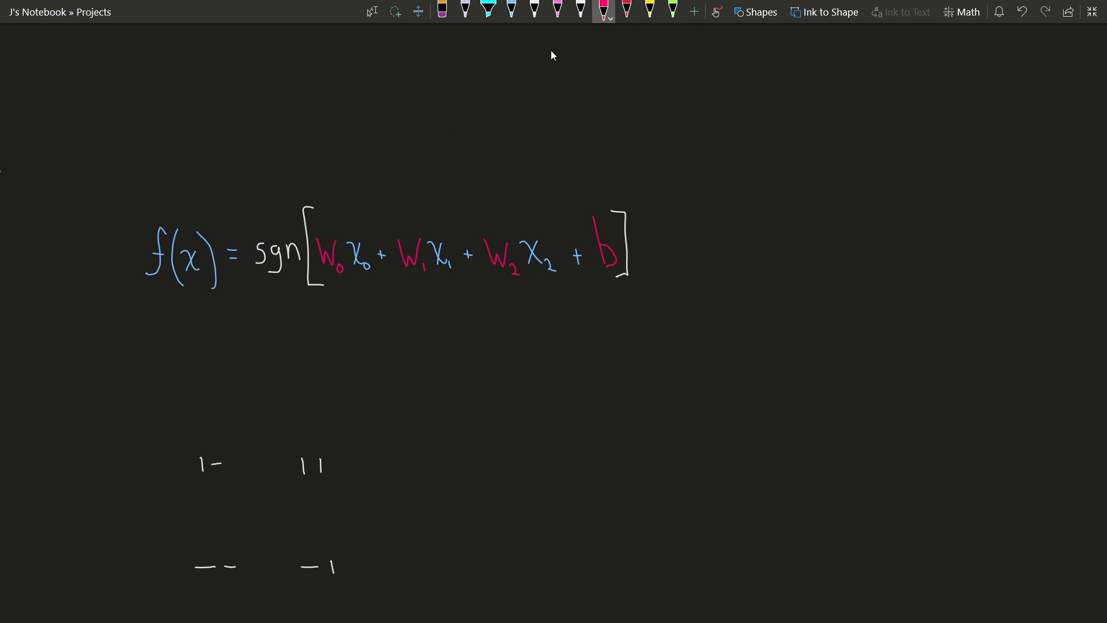
Draw hollow pink circles over 1- and --, filled dots over 11 and -1, and a vertical divider
left_click_drag(201, 442, 215, 424)
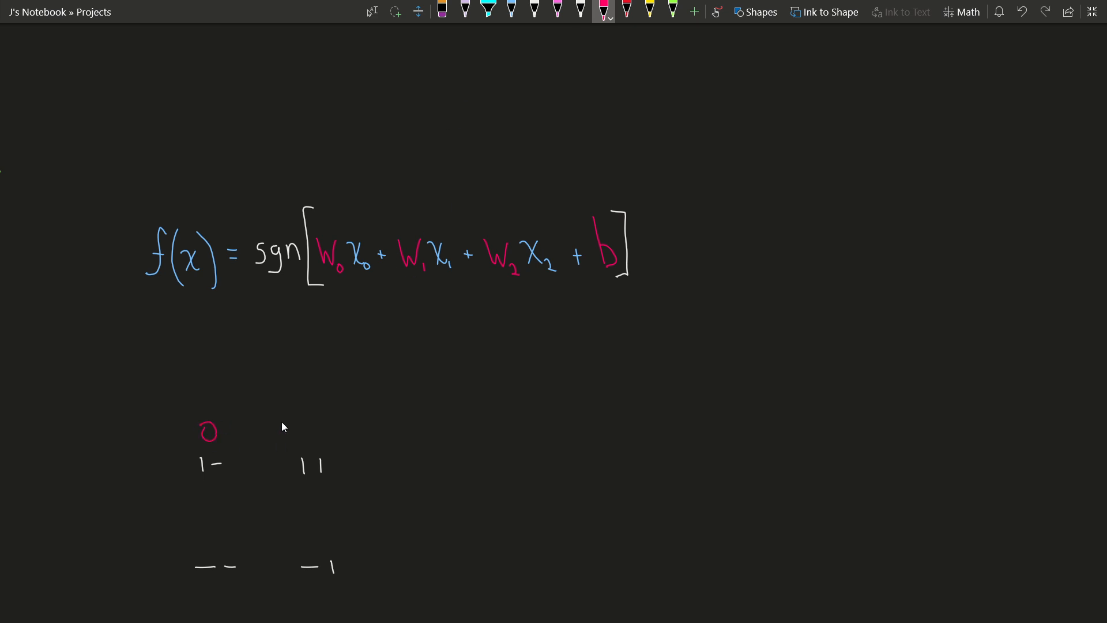
left_click_drag(300, 429, 308, 435)
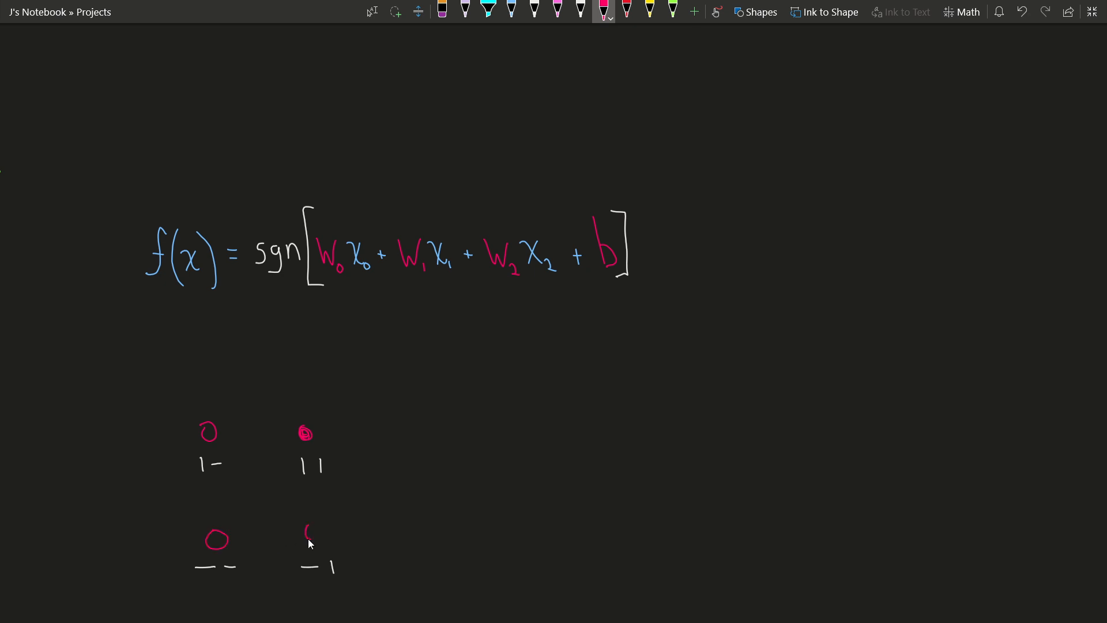
left_click_drag(300, 533, 317, 541)
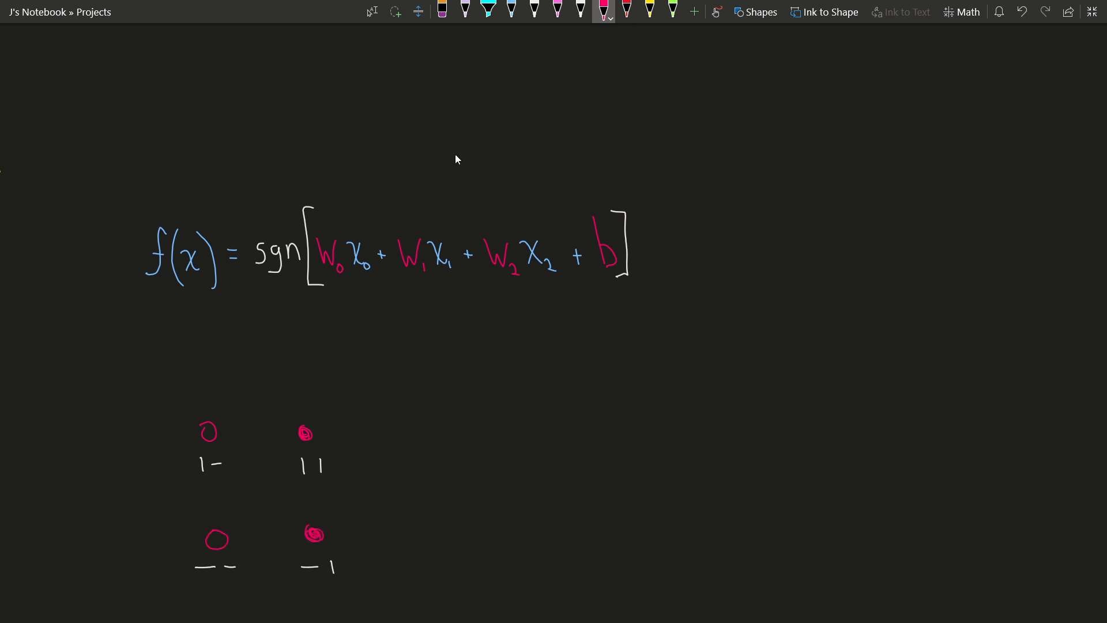
left_click_drag(260, 396, 277, 593)
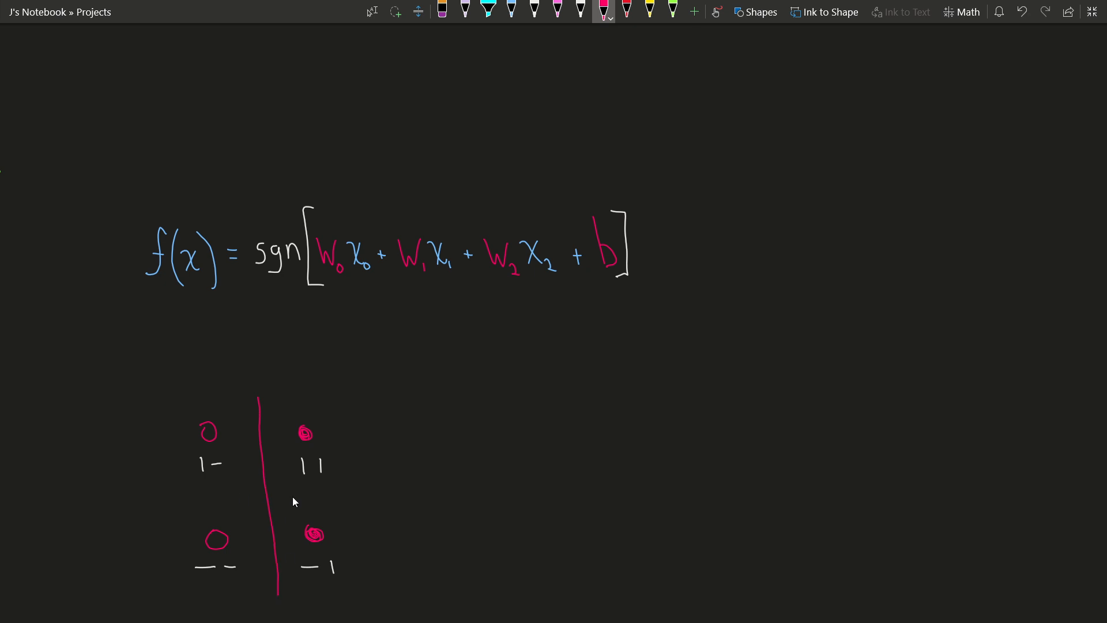
mouse_move(345, 541)
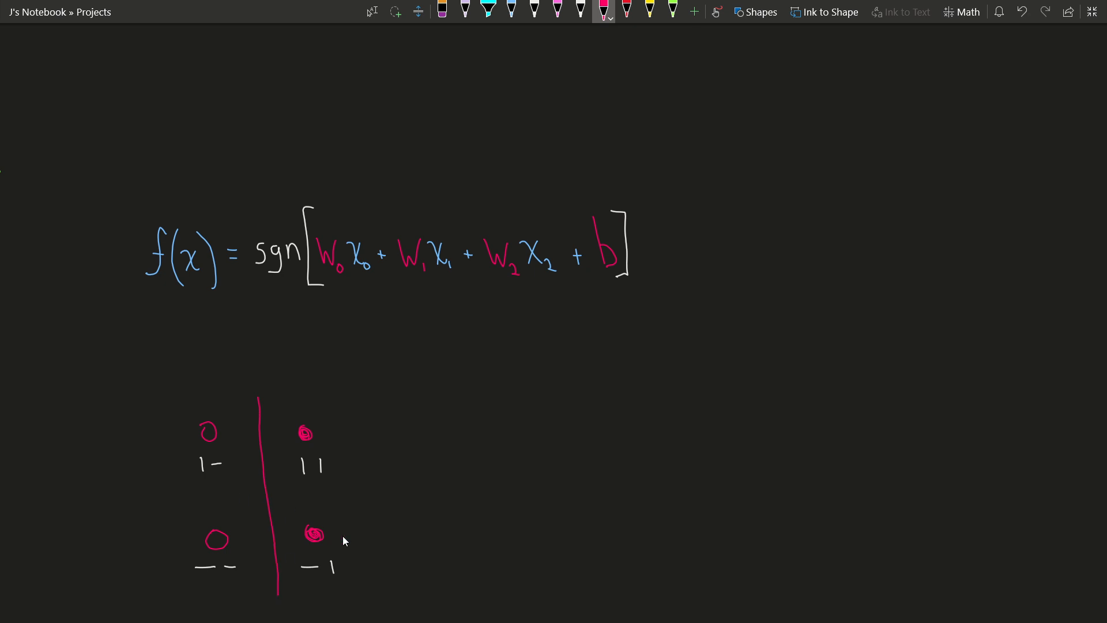
mouse_move(424, 316)
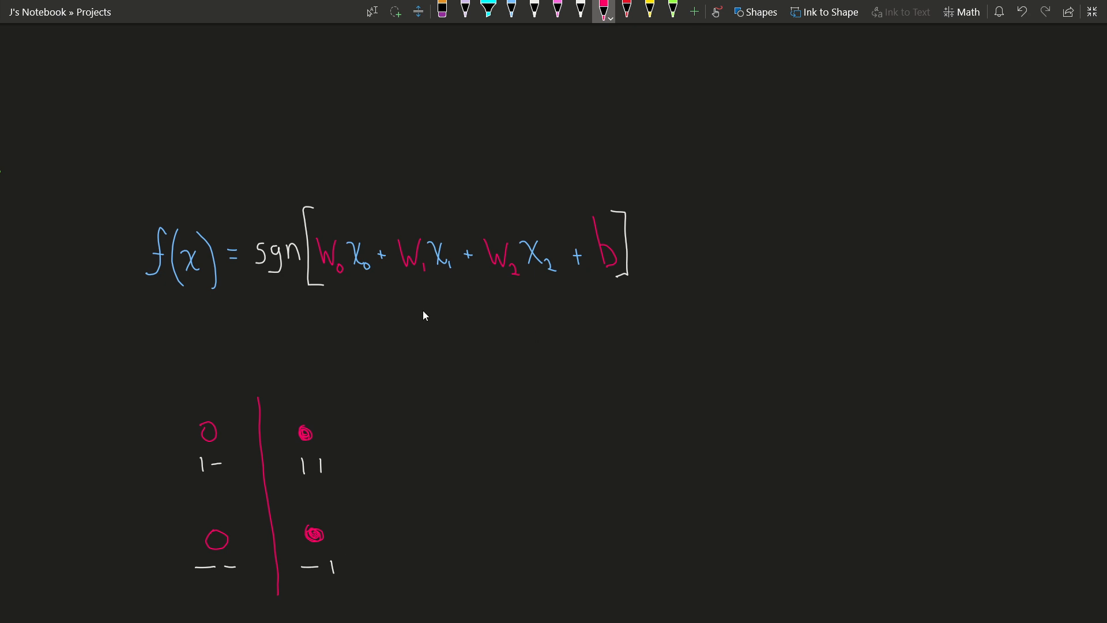
mouse_move(267, 496)
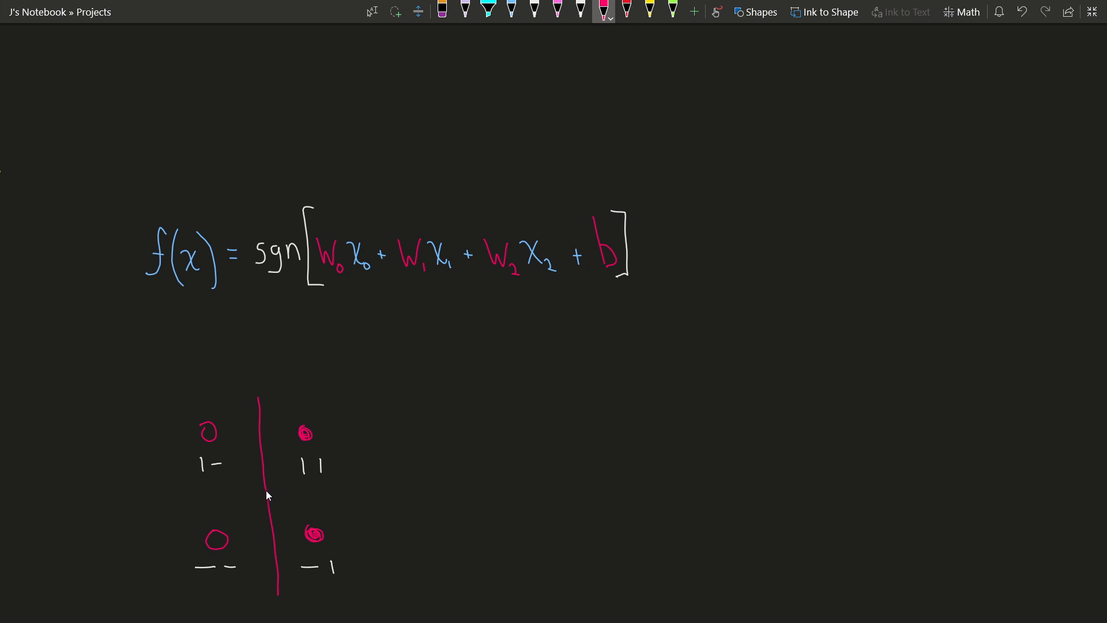
mouse_move(268, 502)
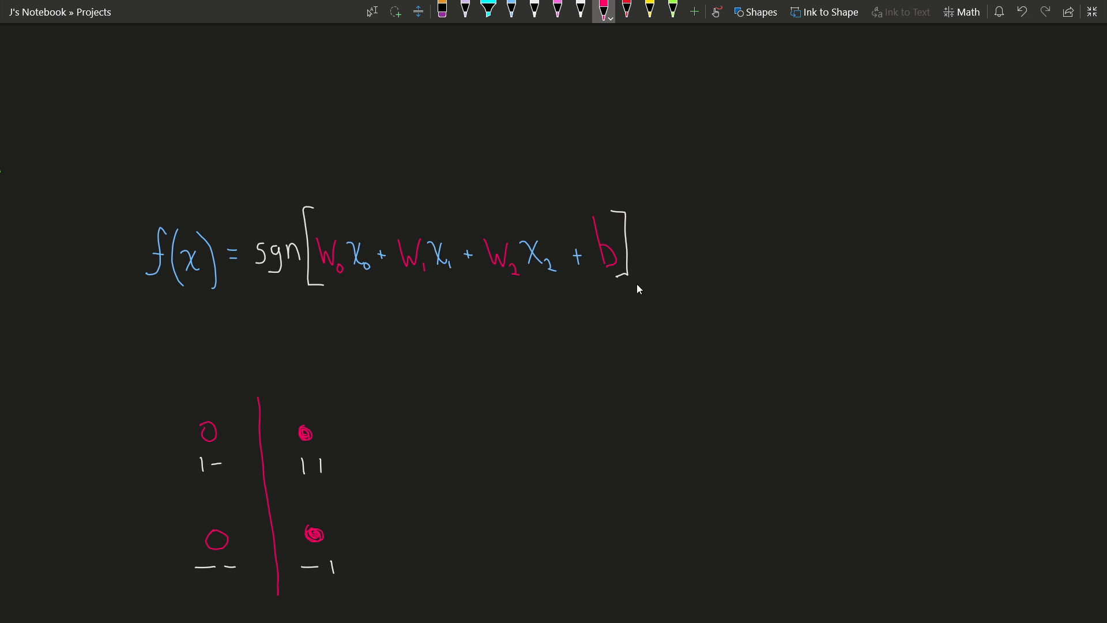
Remove the pink point markers and dividing line, then reselect the pink pen's colour options
left_click(444, 10)
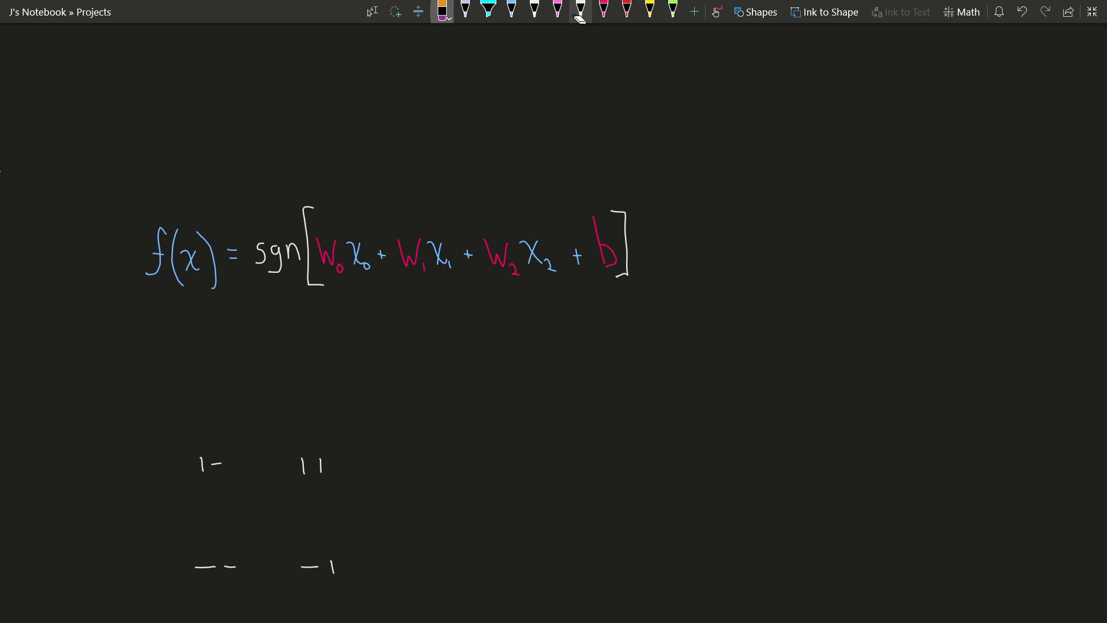
left_click(601, 12)
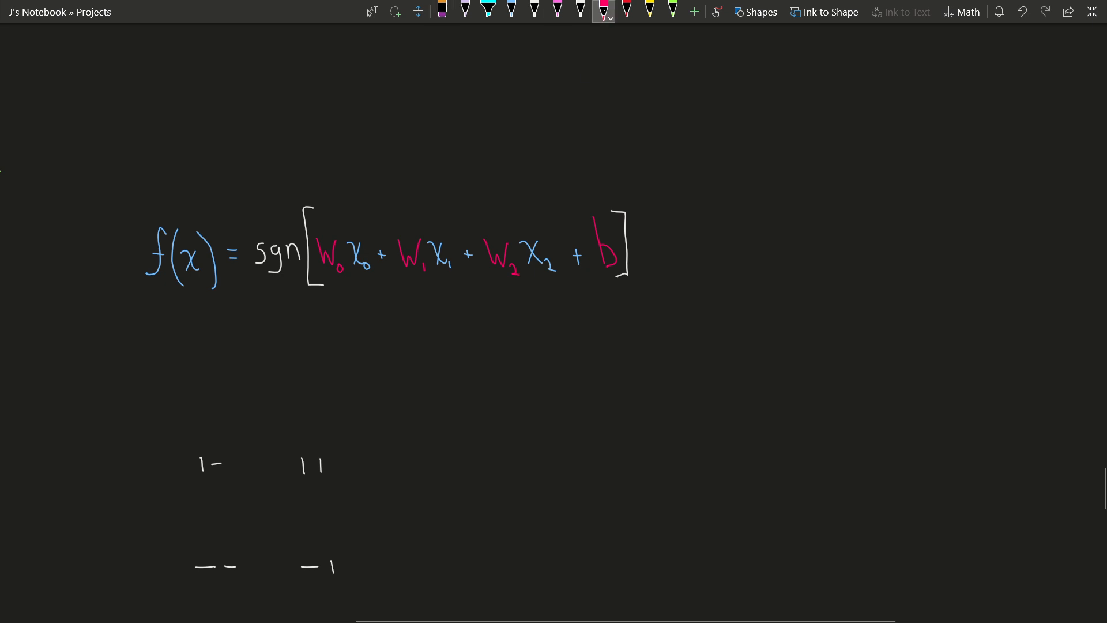
left_click(601, 12)
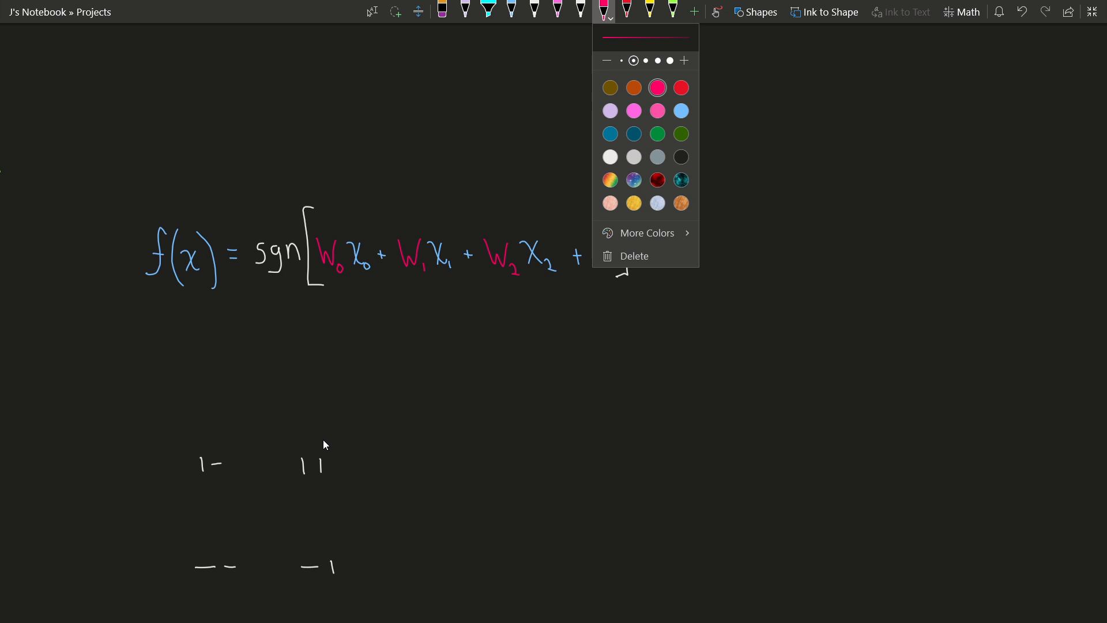
mouse_move(310, 418)
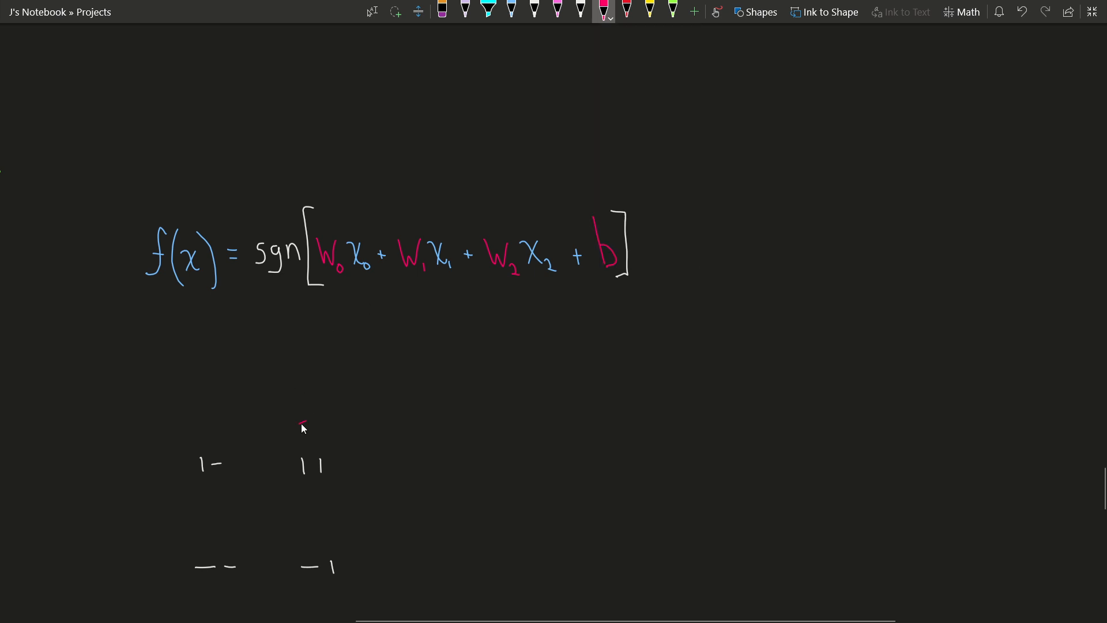
Draw filled pink dots above the 1- and -1 points, then switch to blue ink
left_click_drag(308, 421, 307, 441)
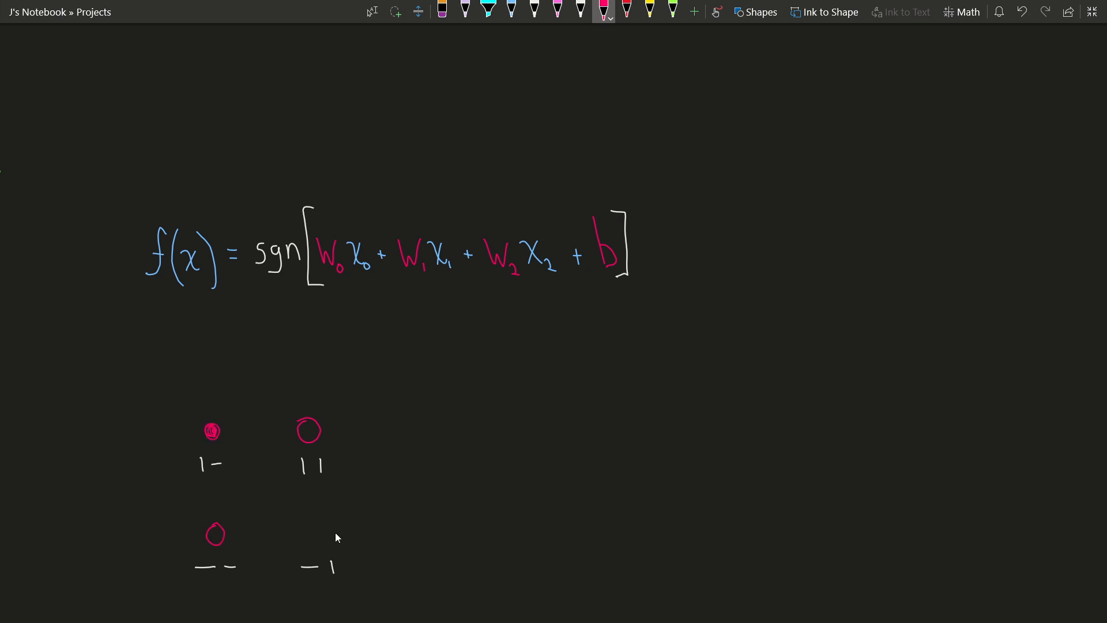
left_click_drag(304, 531, 317, 531)
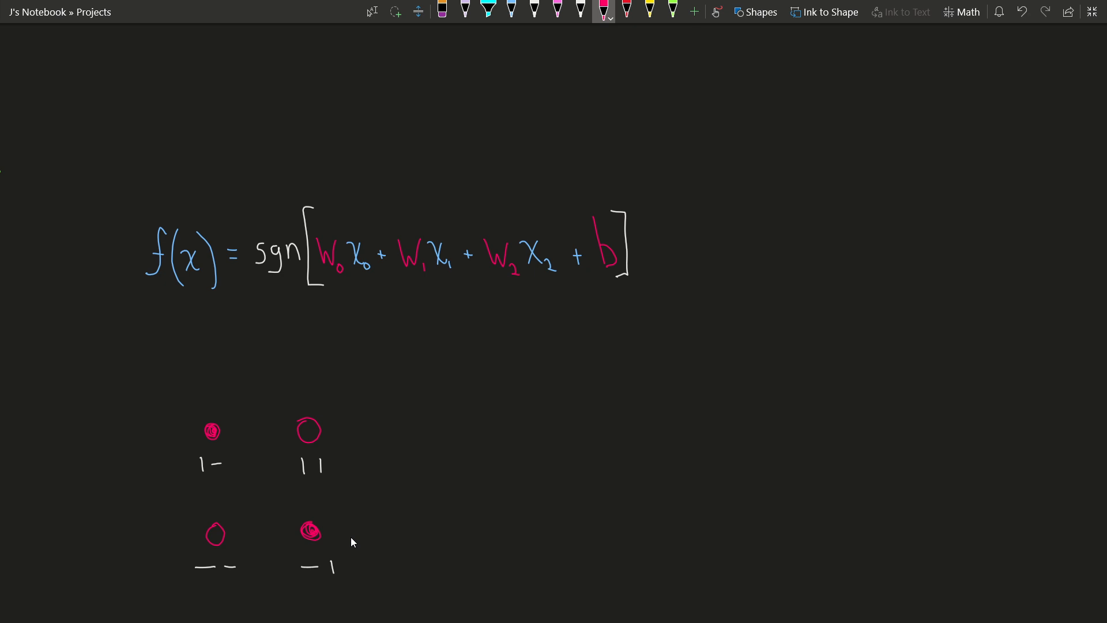
mouse_move(425, 528)
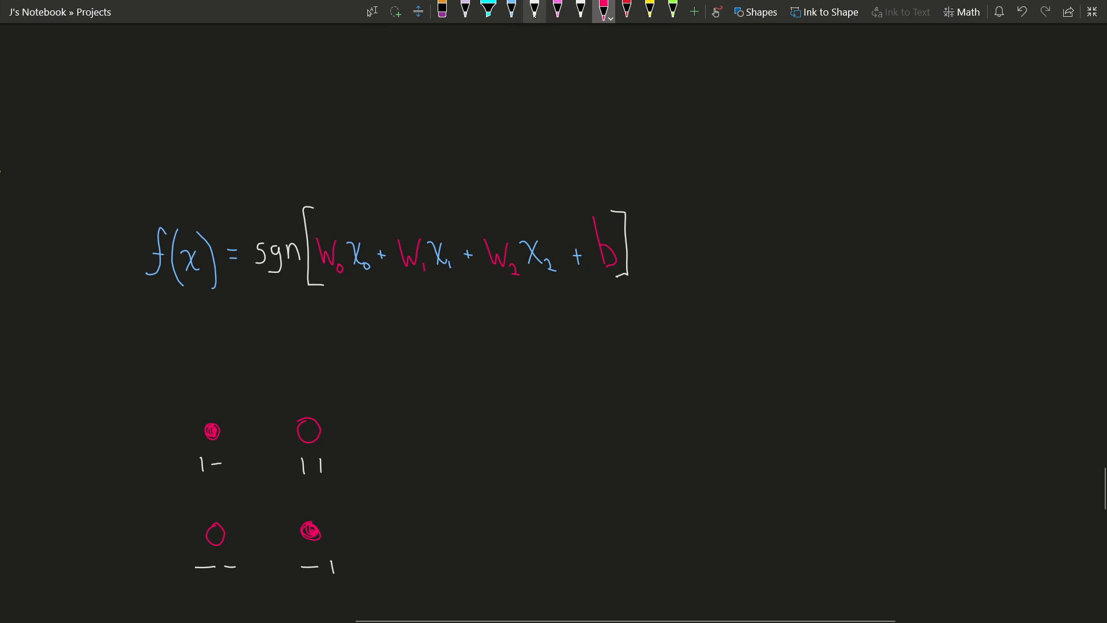
left_click(534, 10)
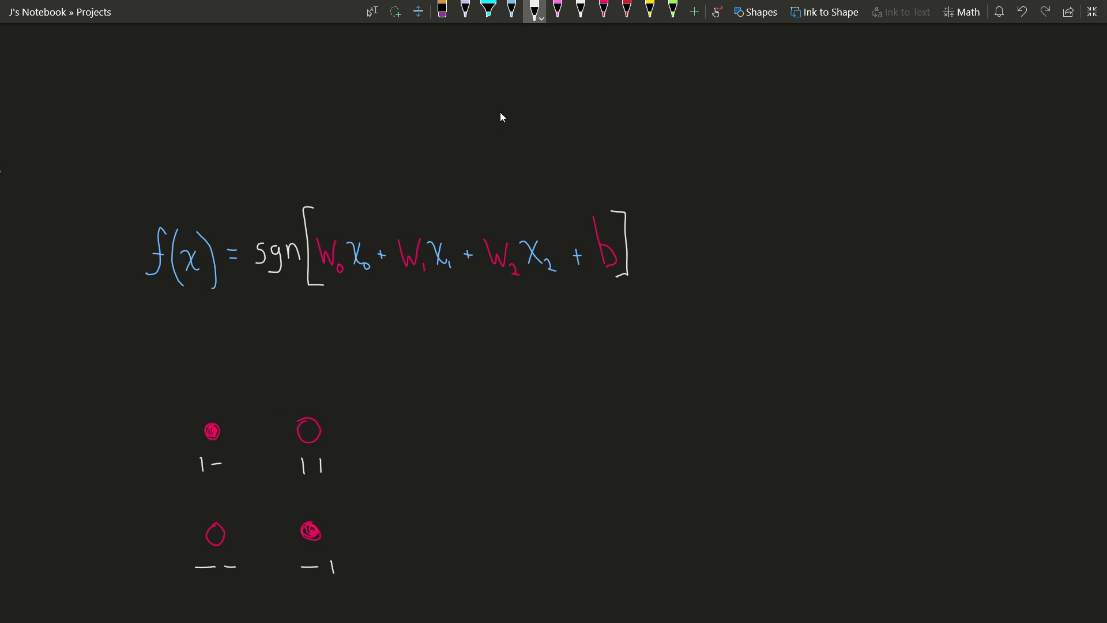
left_click(488, 11)
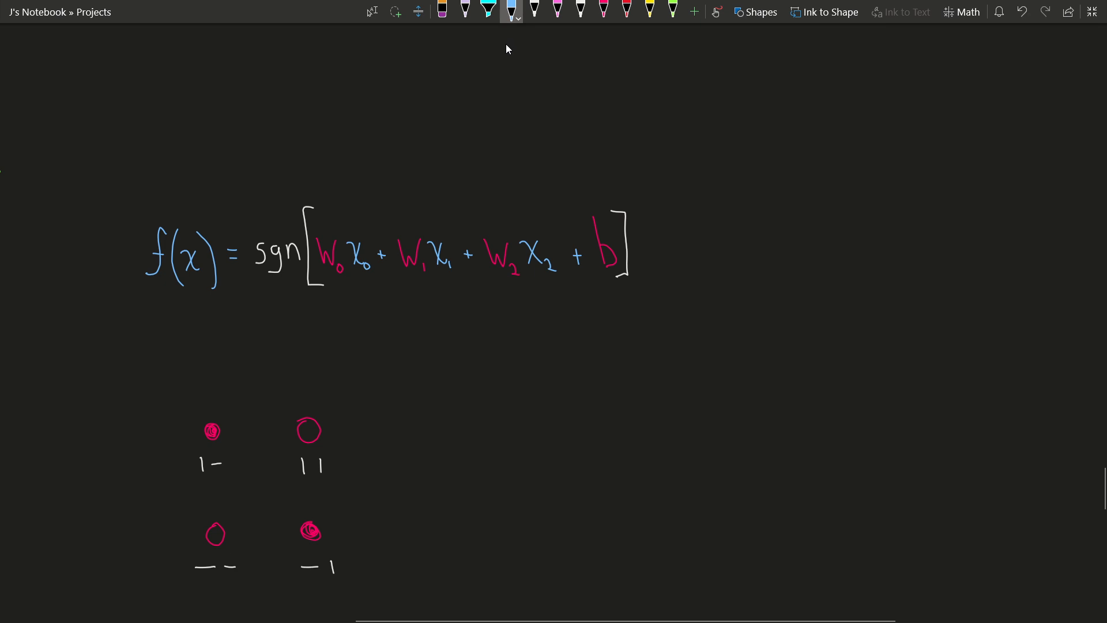
mouse_move(277, 451)
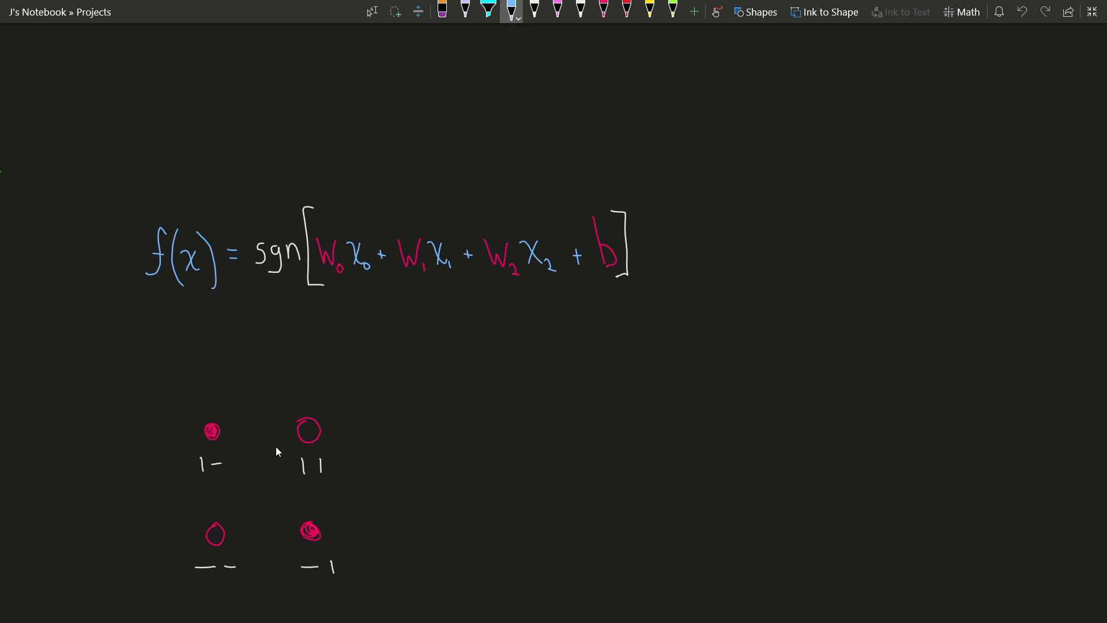
mouse_move(246, 433)
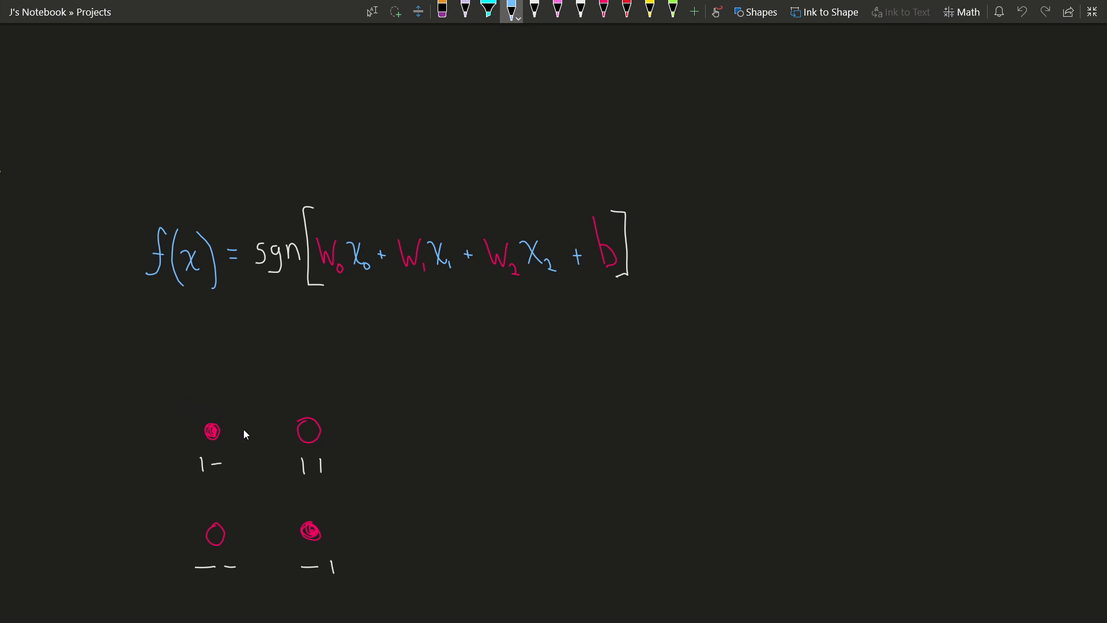
Draw a blue diagonal loop across the four-point diagram with the light blue pen
left_click_drag(205, 396, 375, 550)
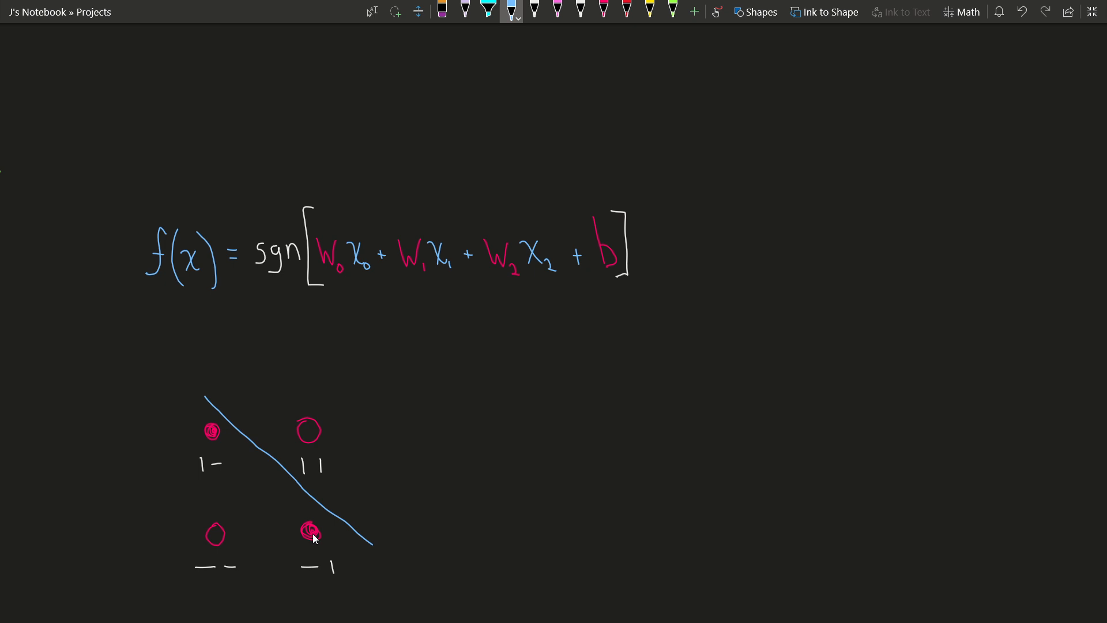
mouse_move(274, 474)
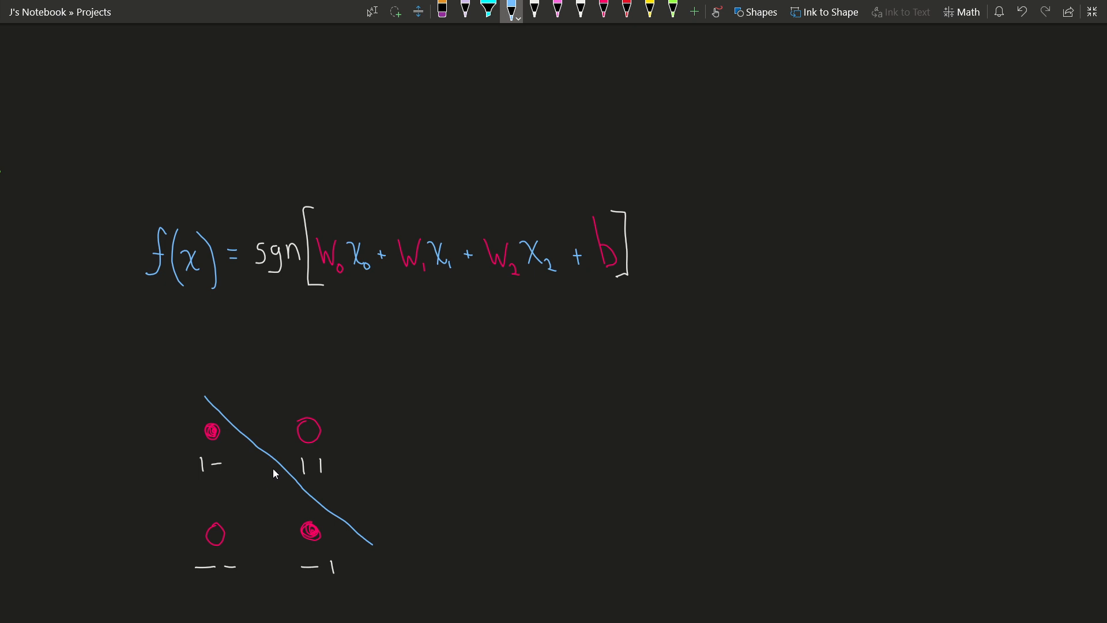
mouse_move(332, 418)
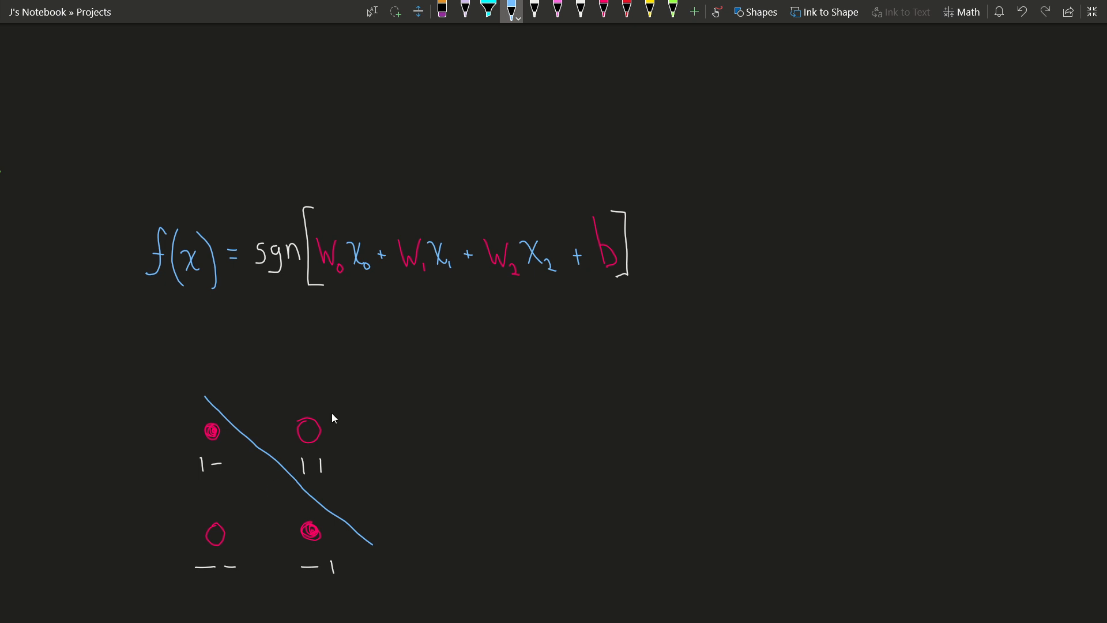
mouse_move(476, 62)
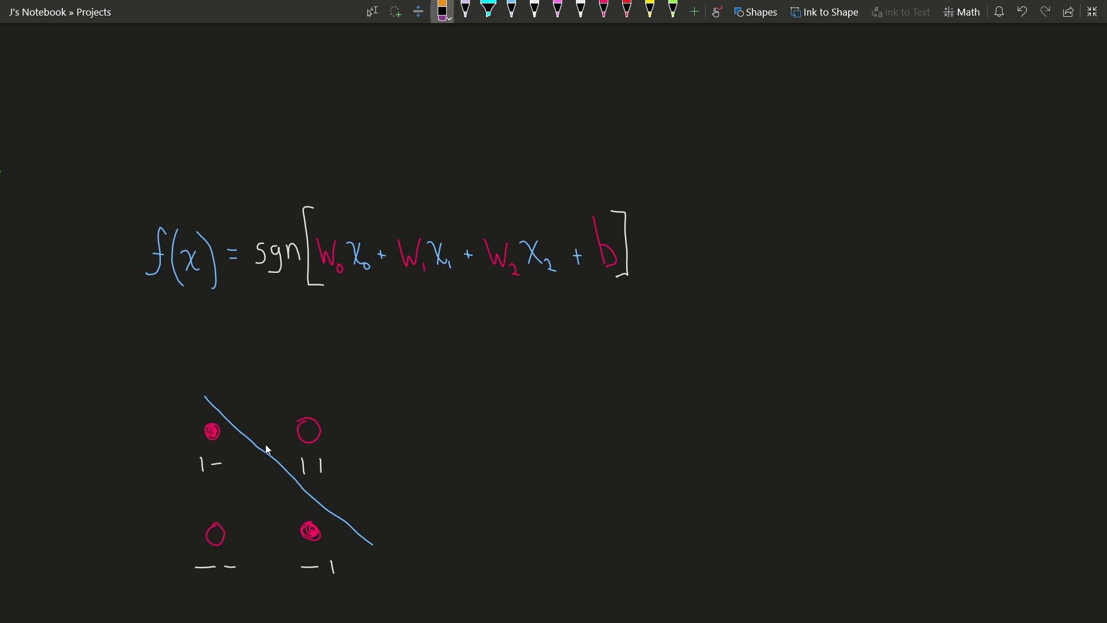
left_click(489, 12)
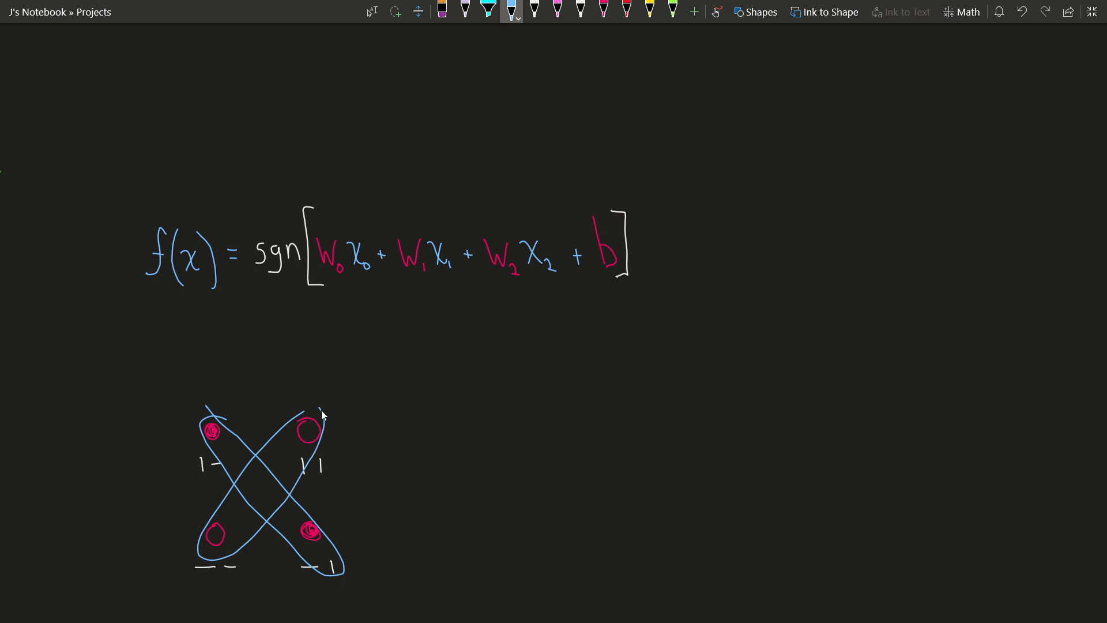
mouse_move(389, 475)
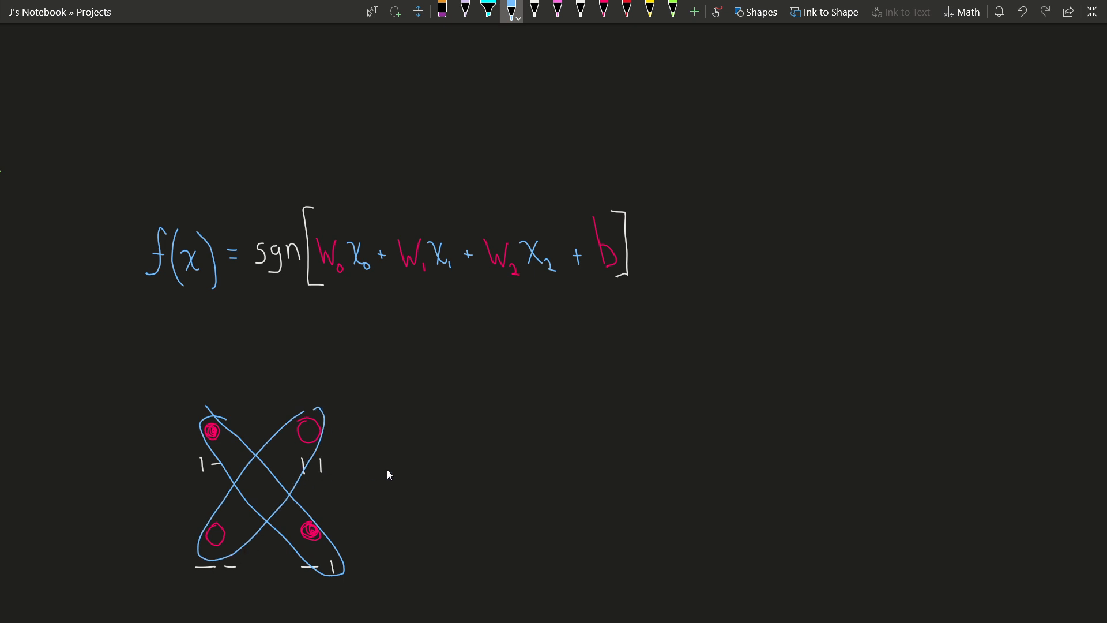
mouse_move(336, 465)
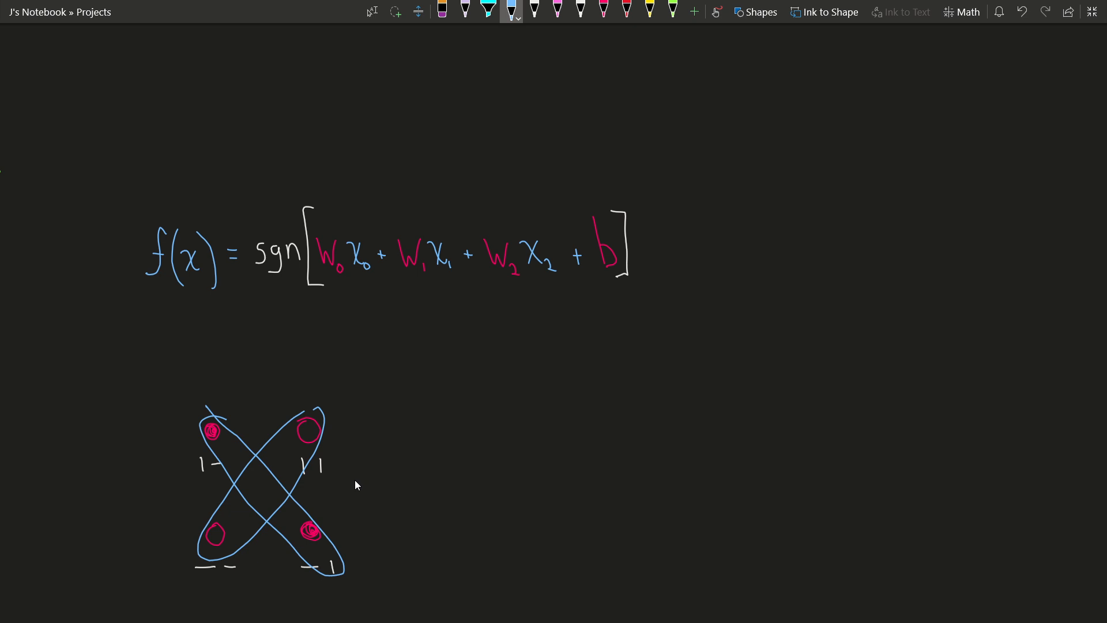
mouse_move(360, 493)
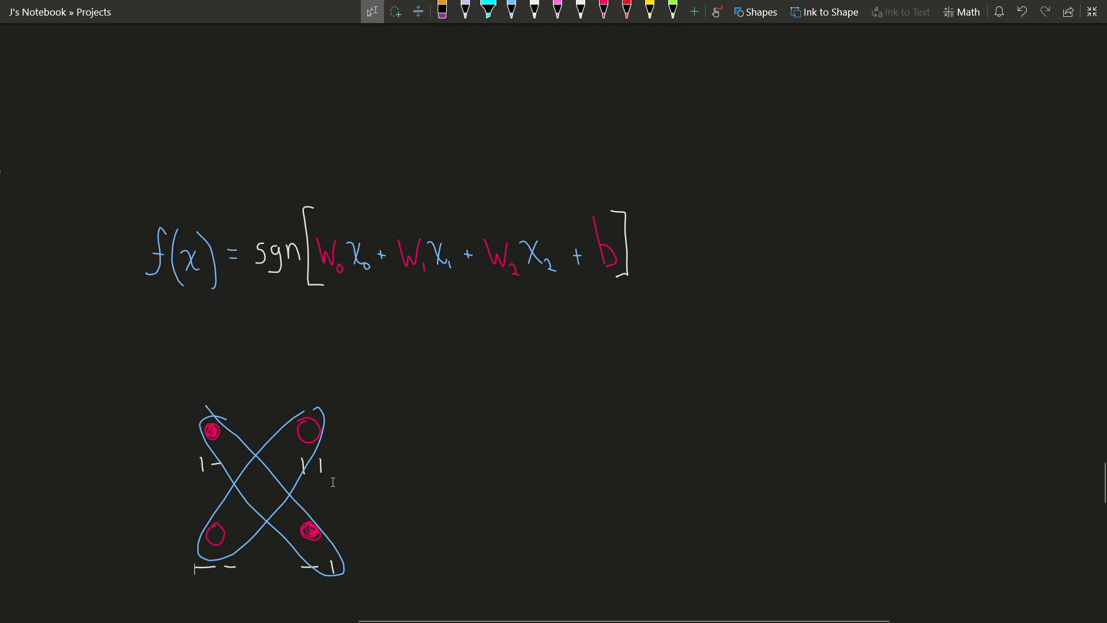
mouse_move(418, 442)
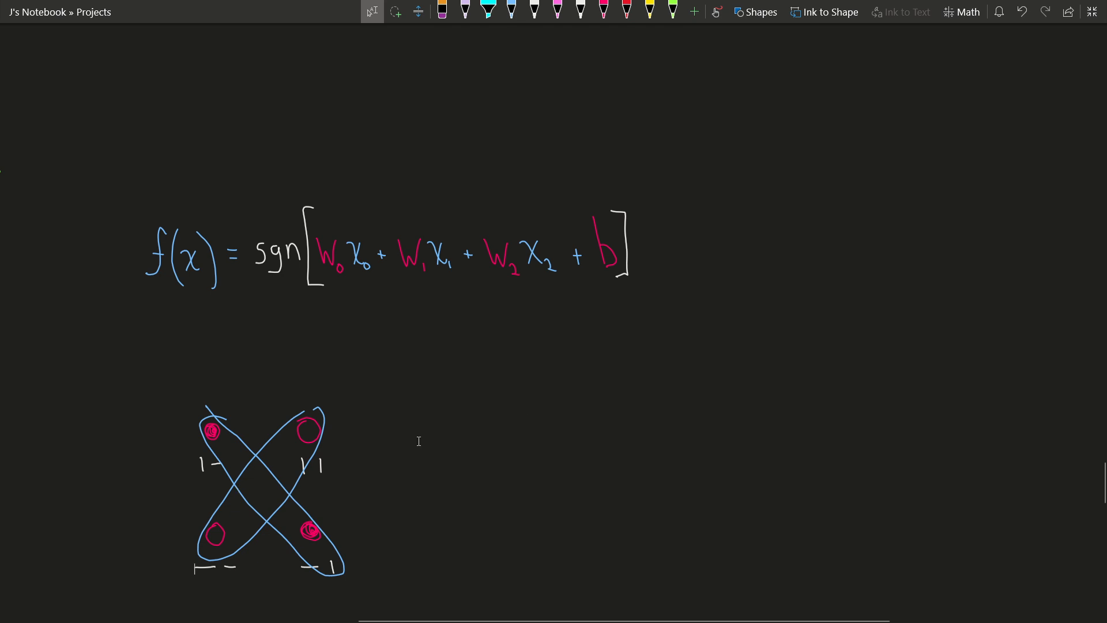
Scroll down to the n=4 perceptron printout and pick the light blue pen
scroll("down", 3)
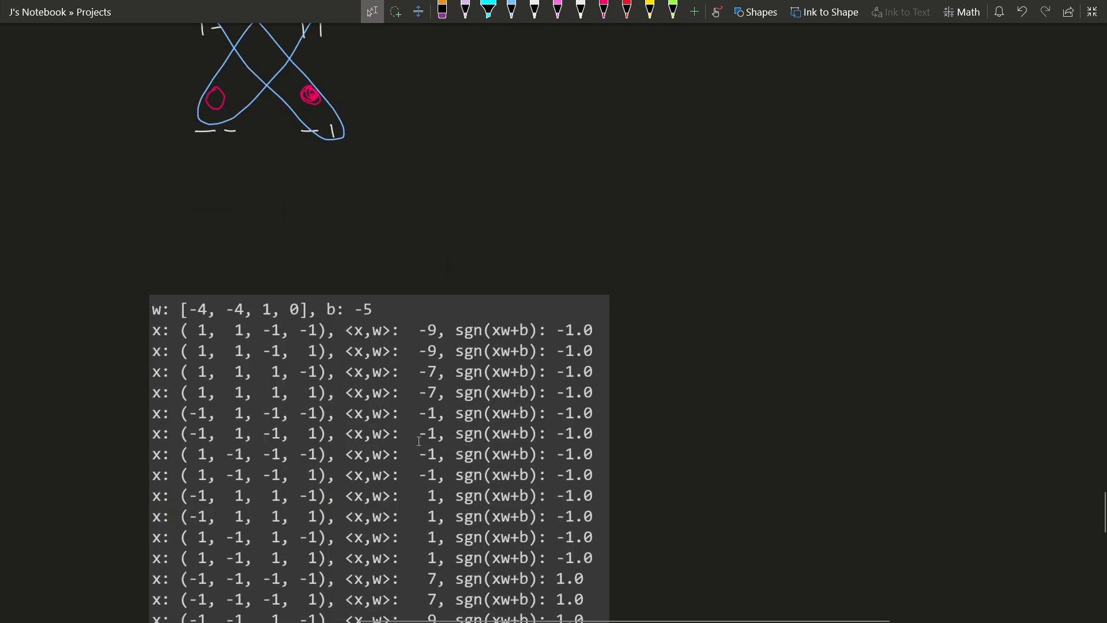
scroll("down", 3)
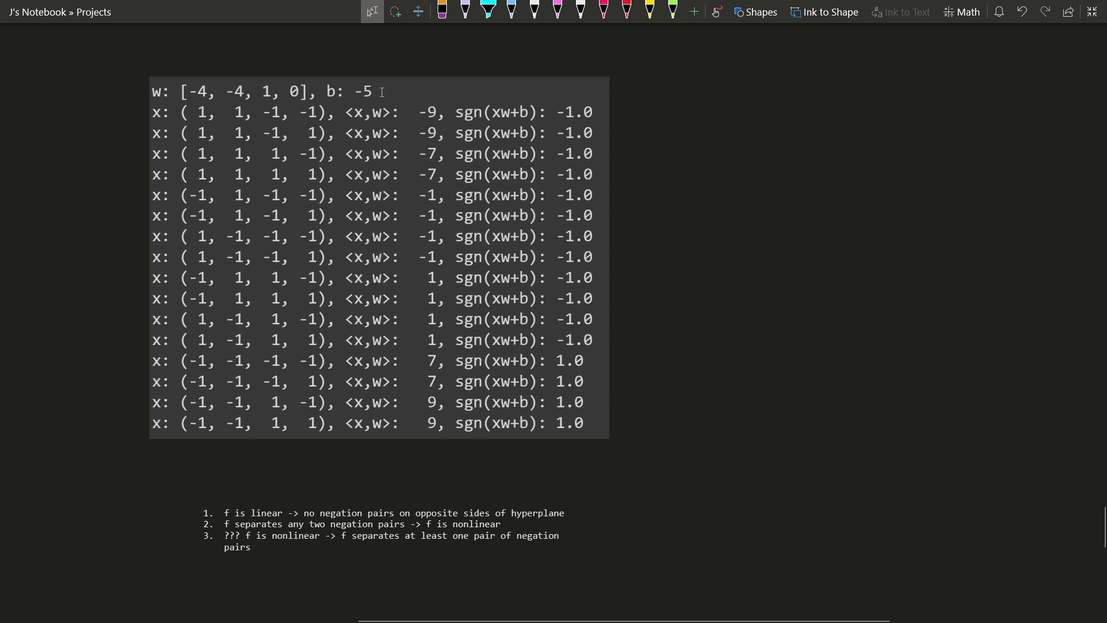
mouse_move(227, 469)
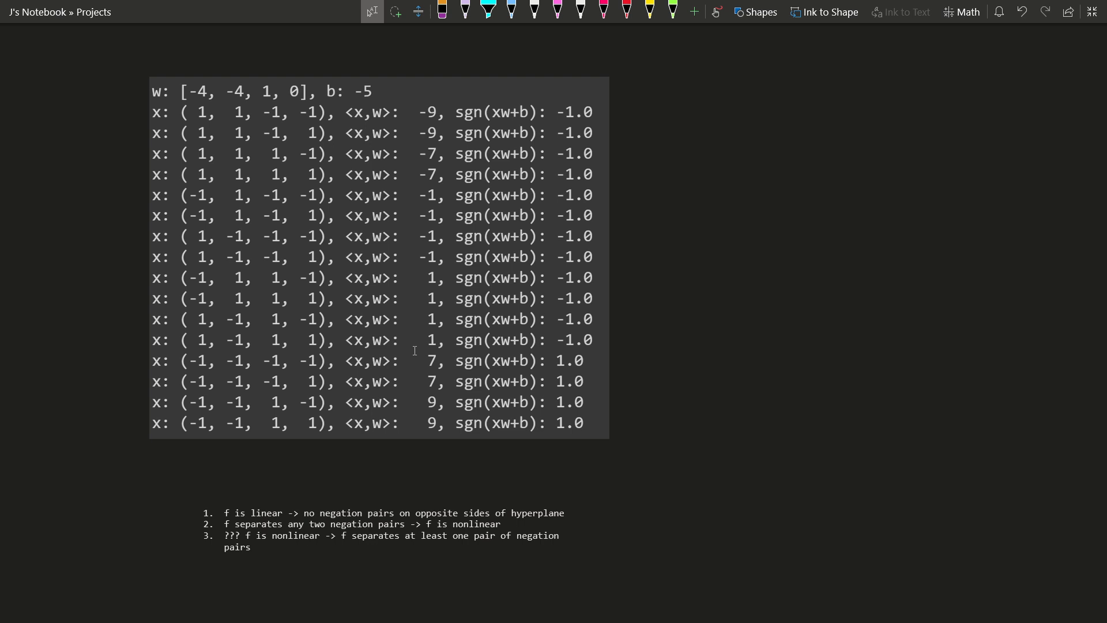
left_click(512, 11)
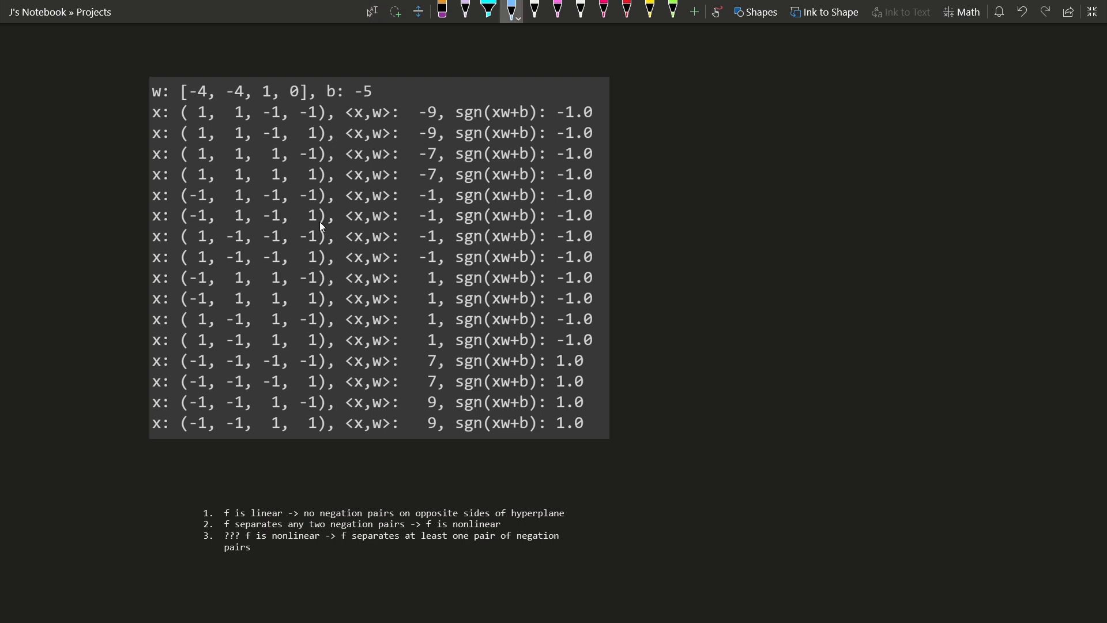
mouse_move(192, 261)
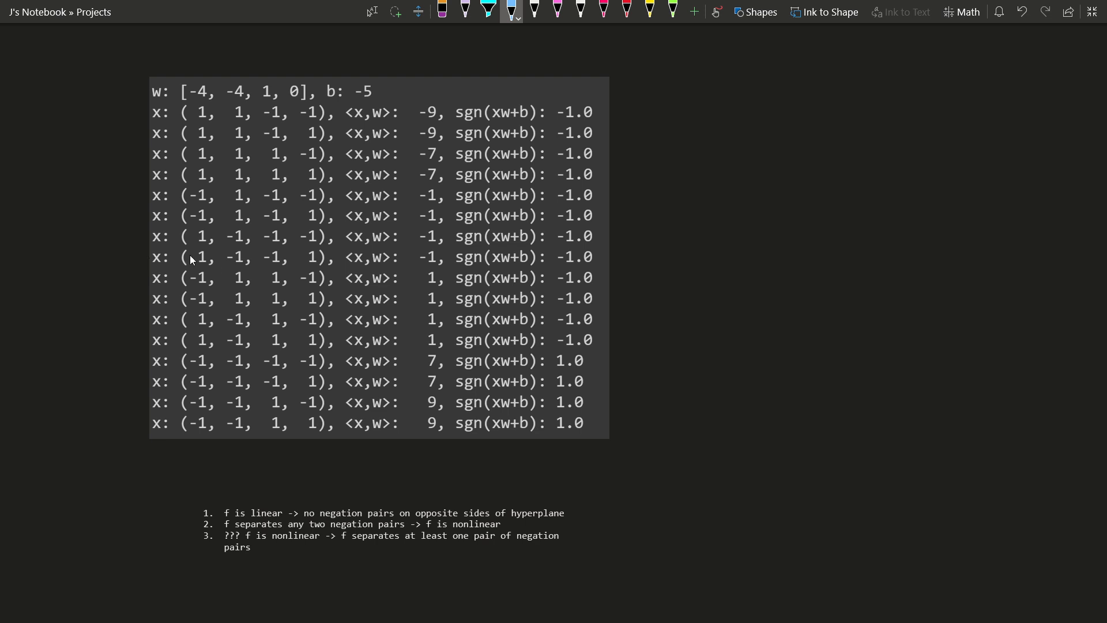
Draw blue bracket marks in the left margin linking the middle negation-pair rows
left_click_drag(177, 254, 336, 282)
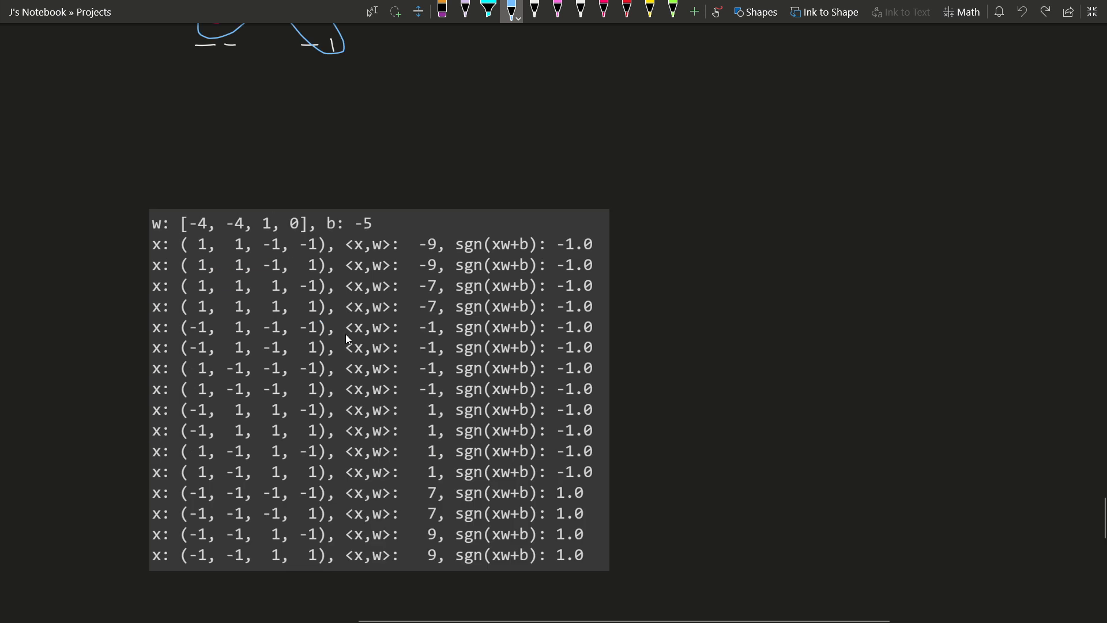
mouse_move(232, 434)
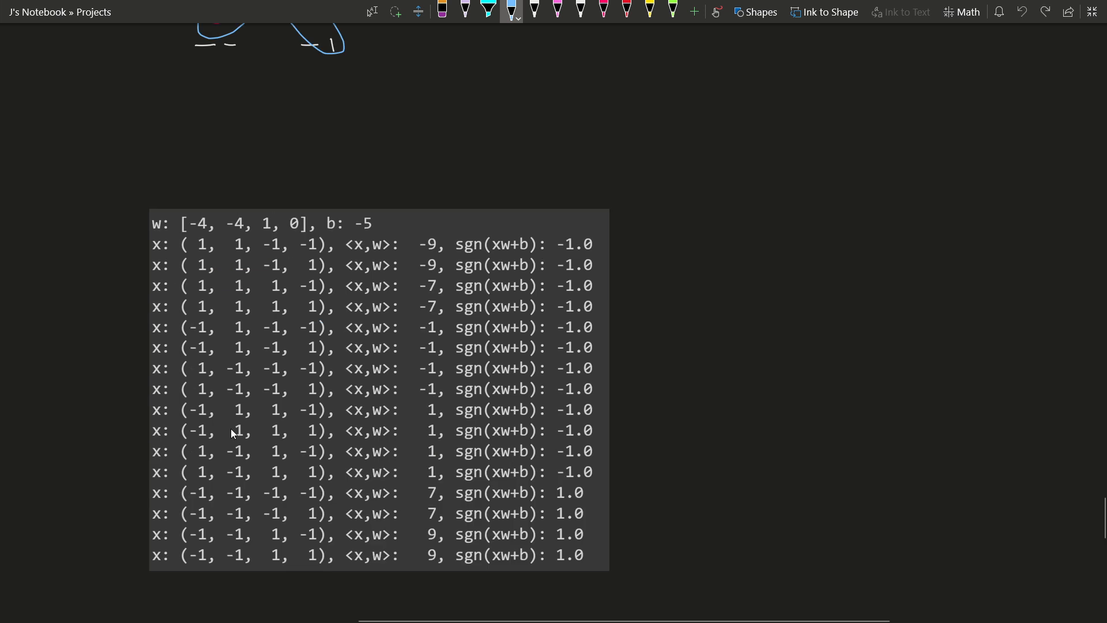
left_click_drag(142, 396, 152, 413)
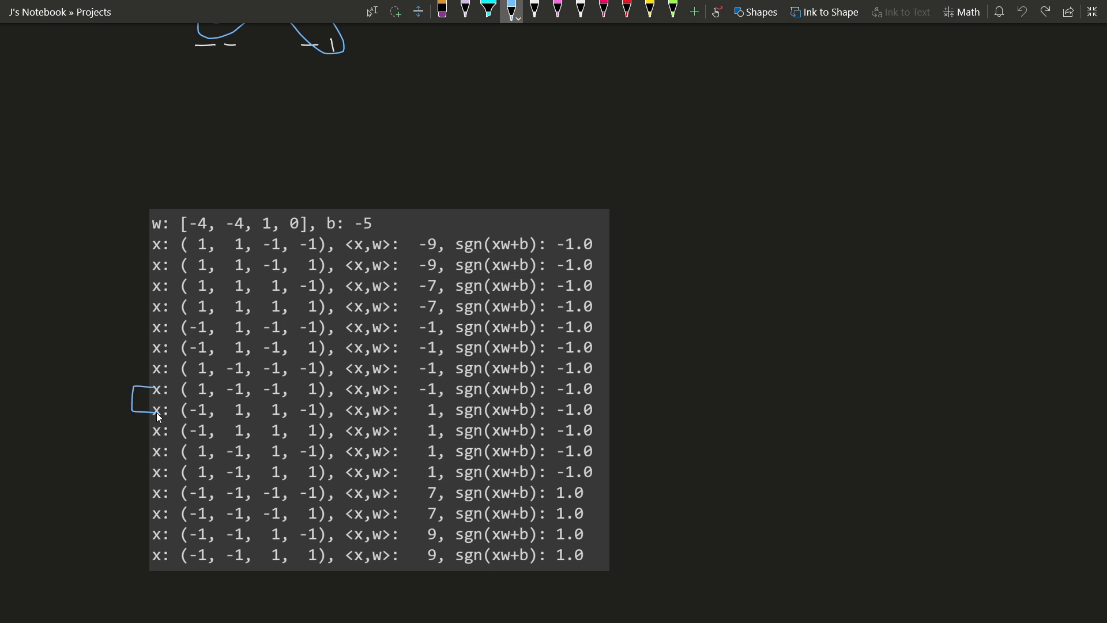
mouse_move(300, 374)
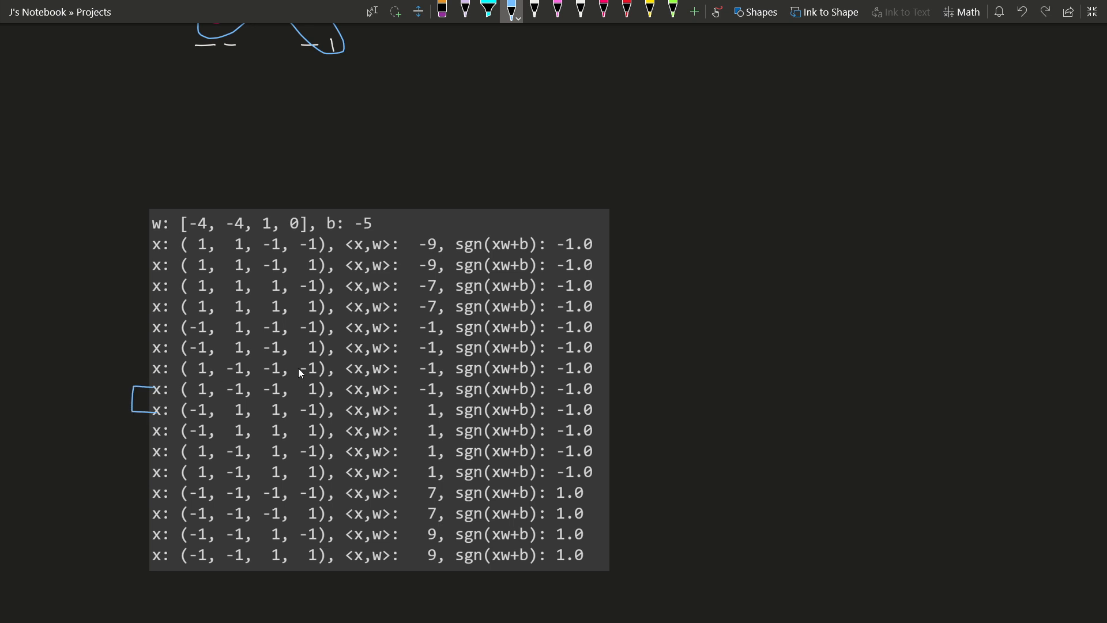
mouse_move(310, 431)
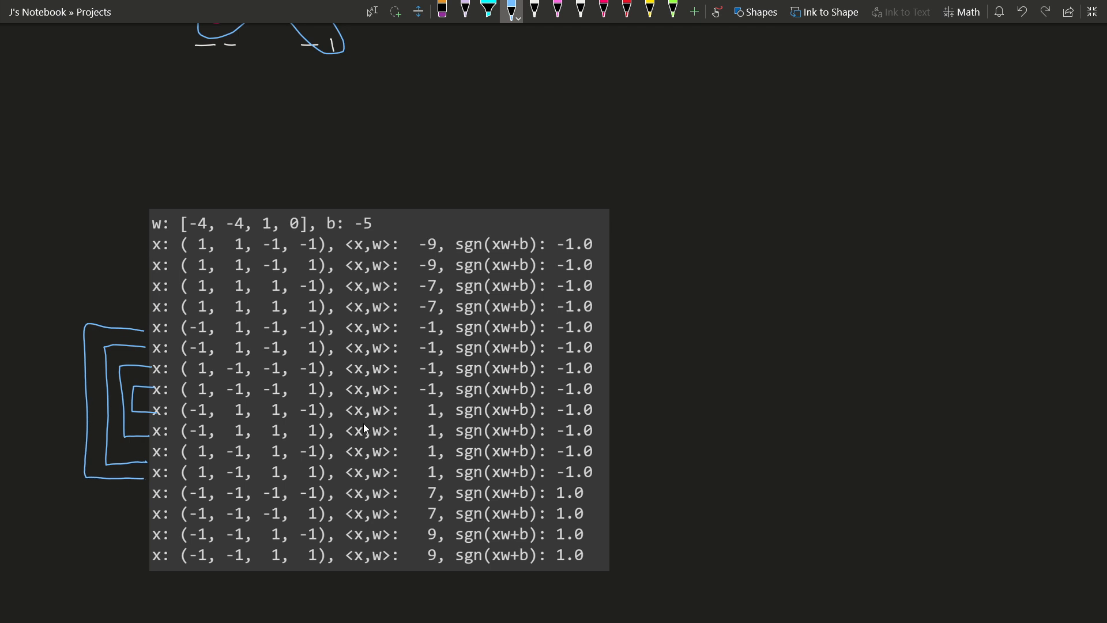
mouse_move(711, 274)
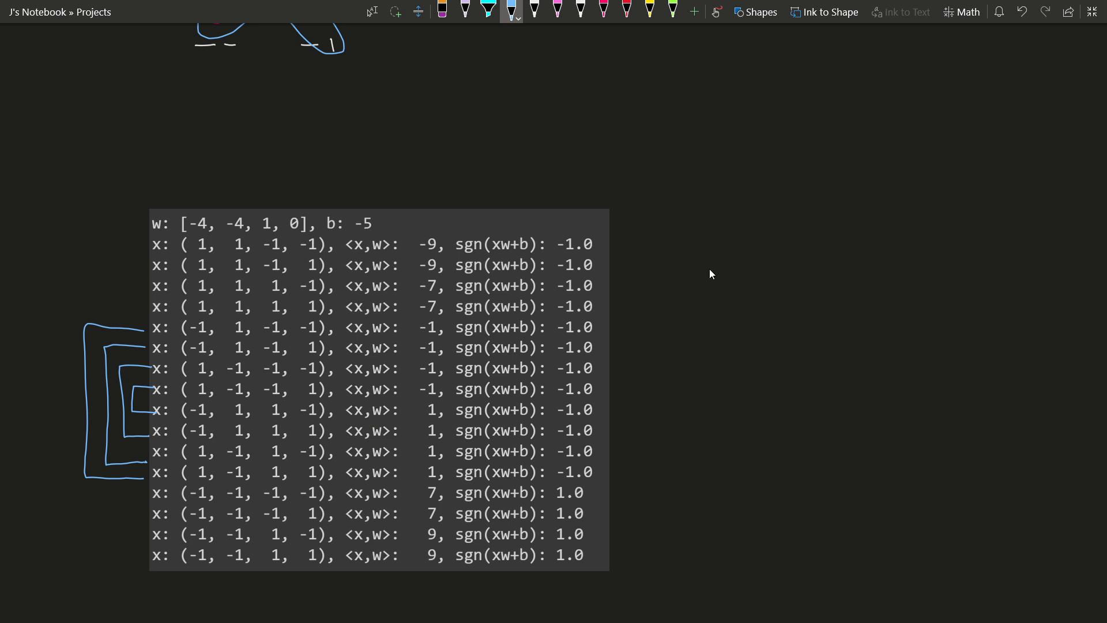
Handwrite the blue identity <-x,w> = -<x,w> beside the printout, then select pink ink
left_click_drag(699, 268, 735, 290)
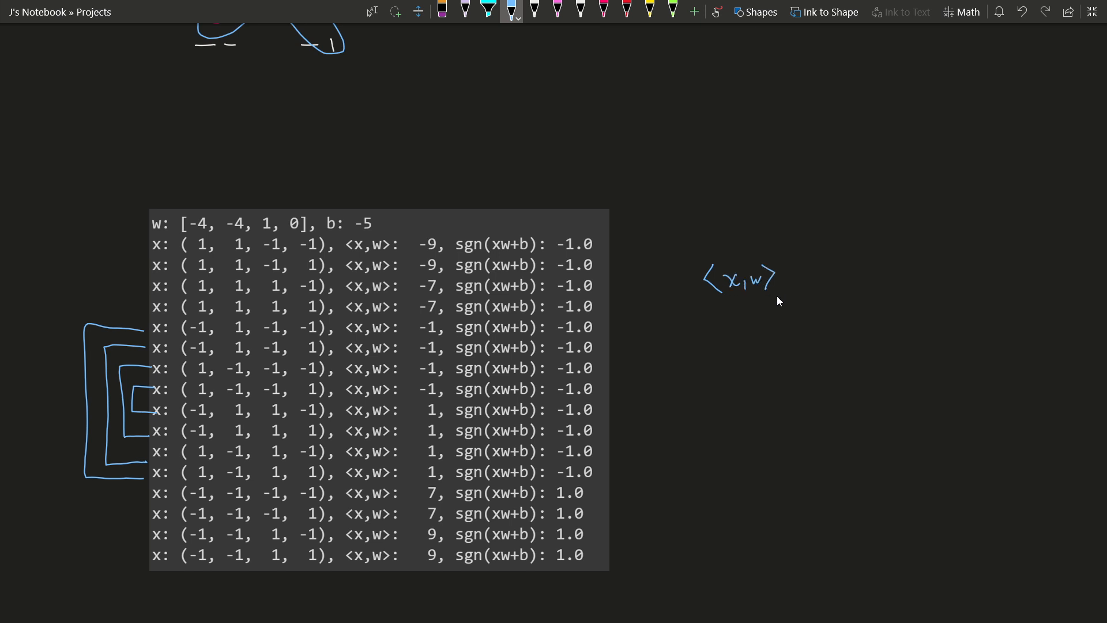
mouse_move(740, 325)
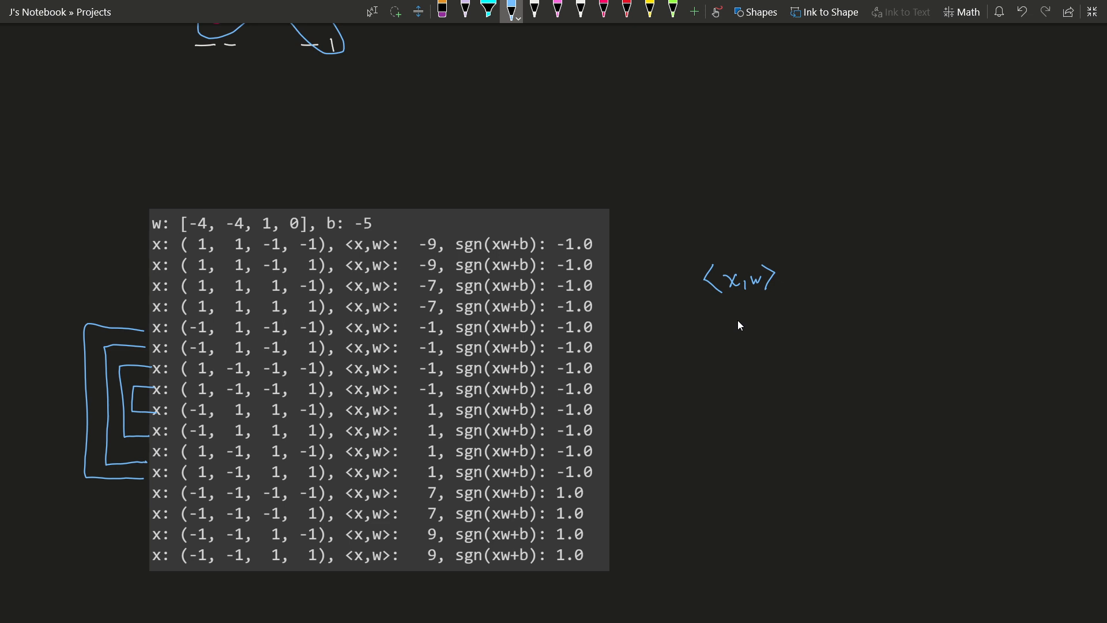
mouse_move(721, 286)
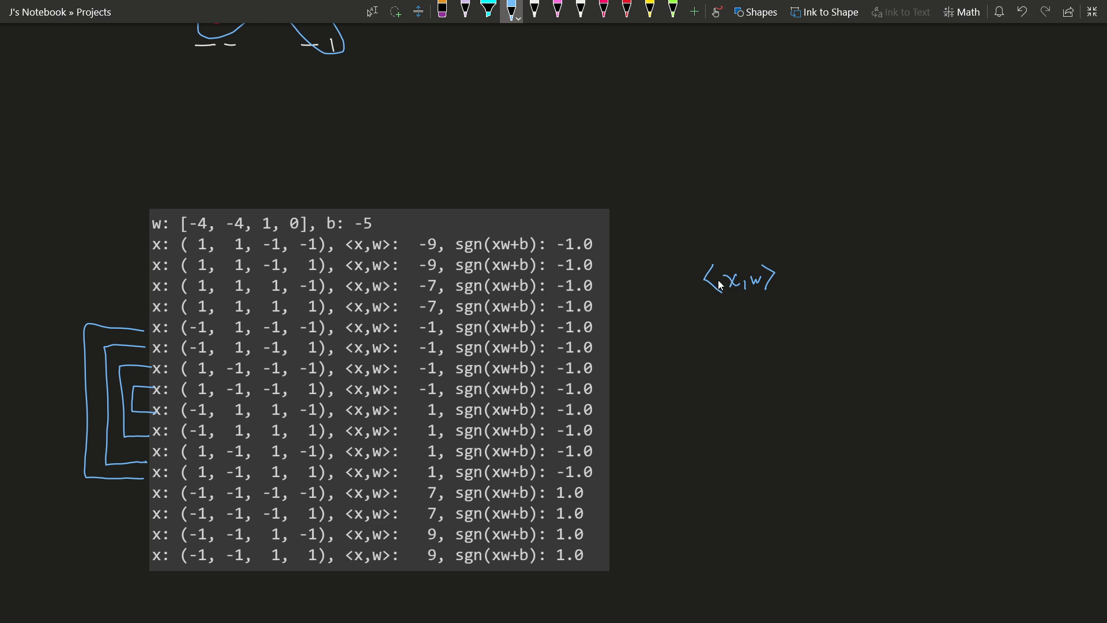
left_click_drag(716, 278, 795, 278)
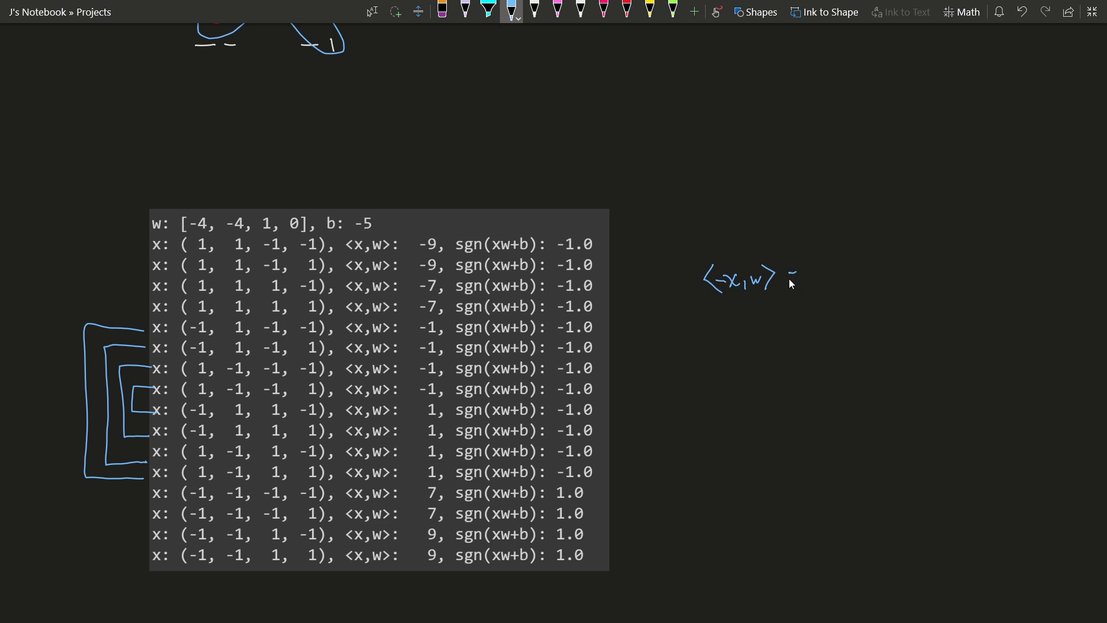
left_click_drag(791, 278, 862, 282)
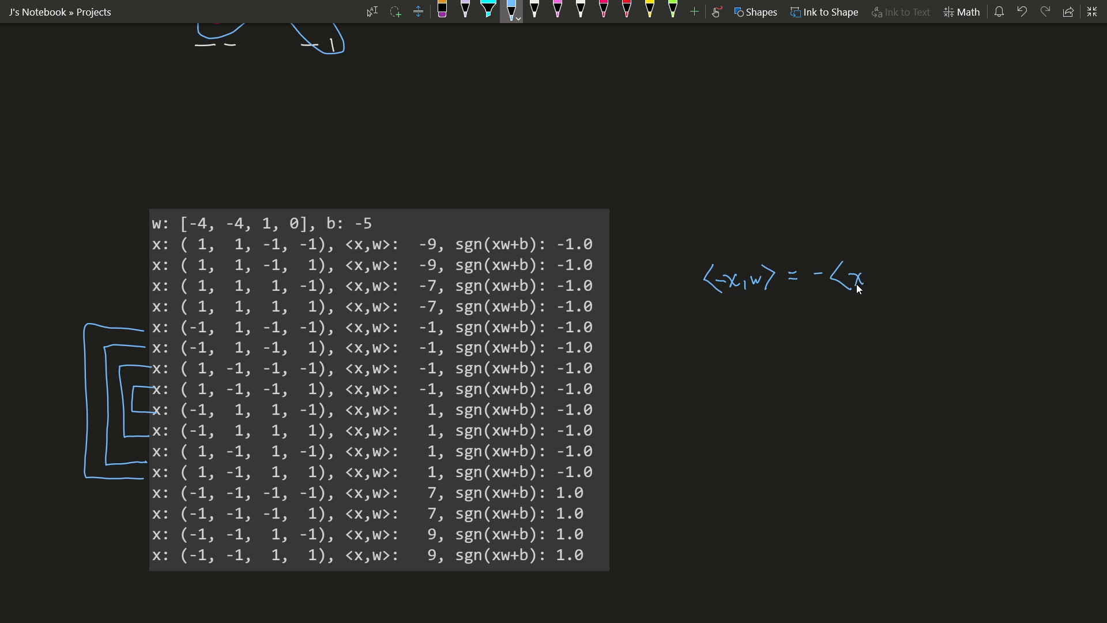
left_click_drag(852, 283, 897, 276)
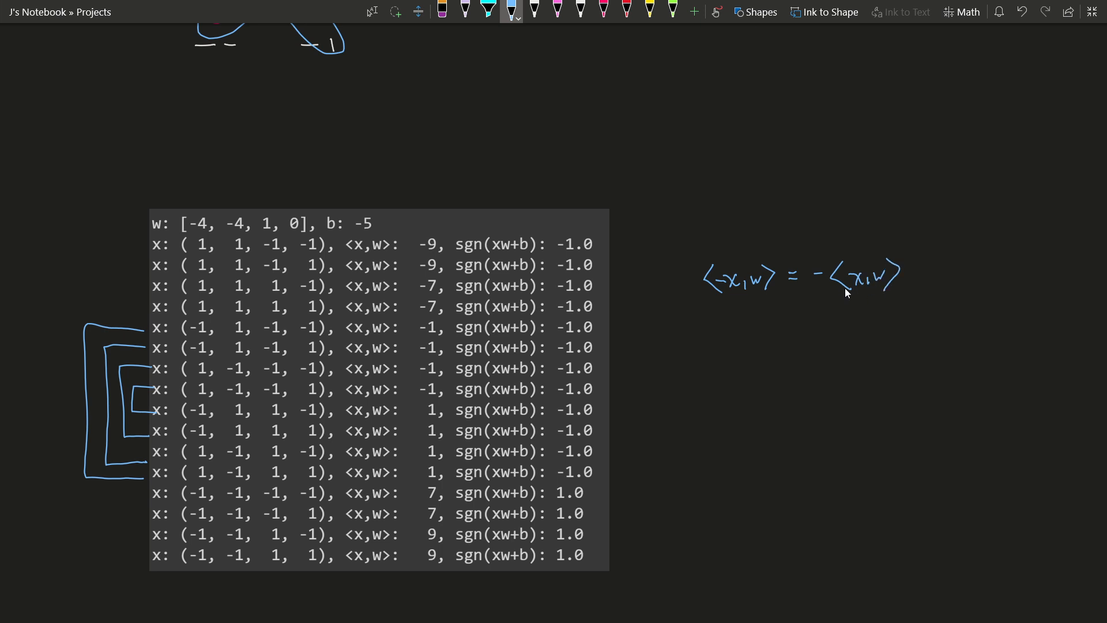
mouse_move(157, 411)
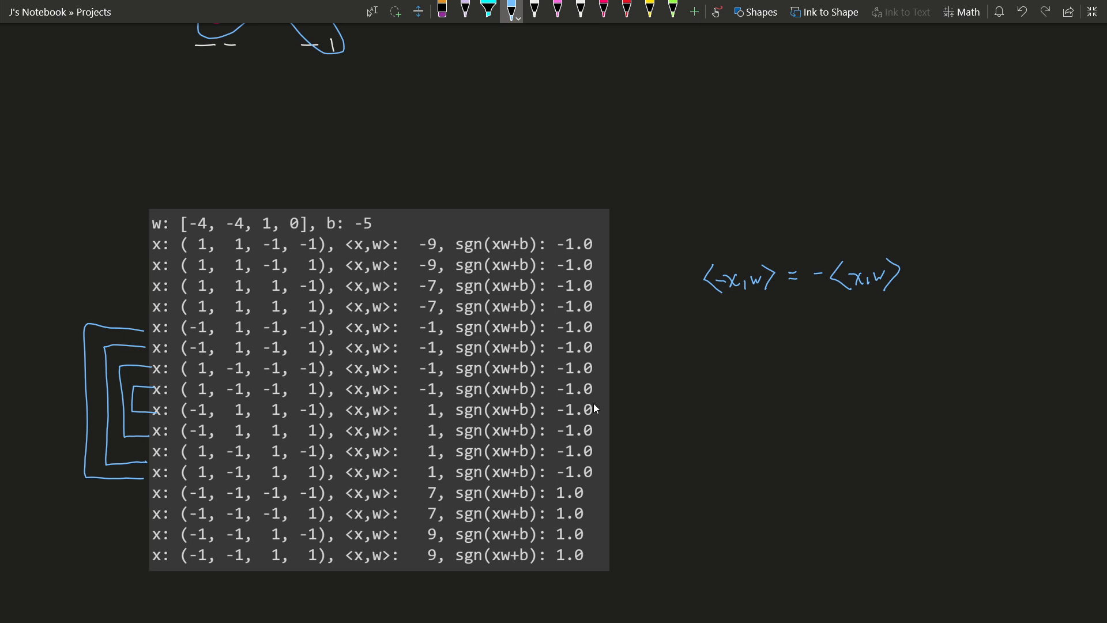
mouse_move(289, 425)
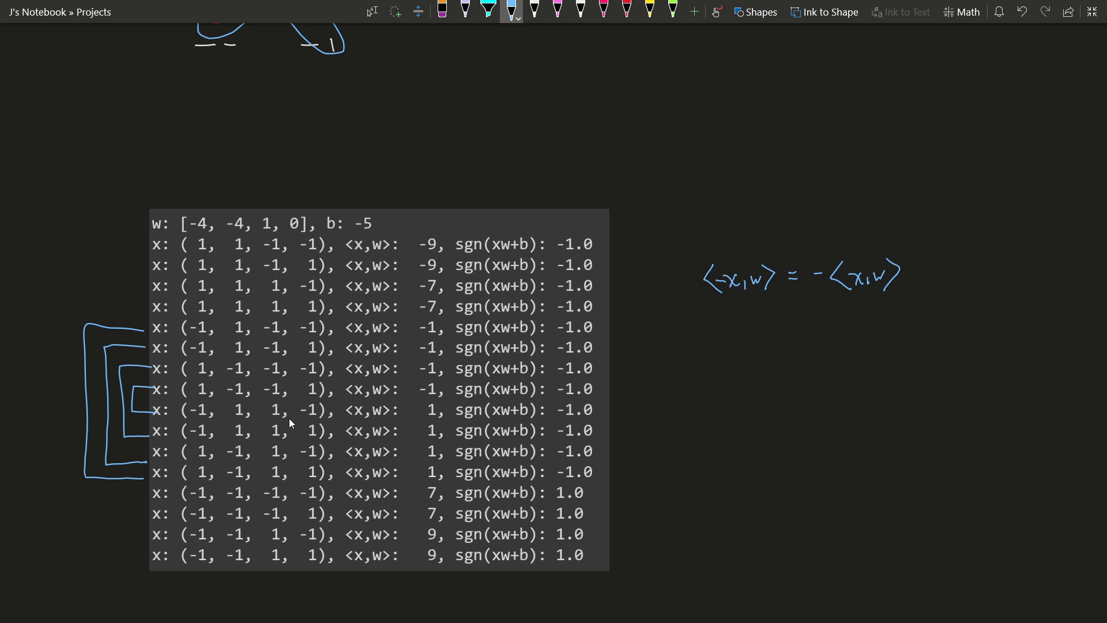
left_click(556, 9)
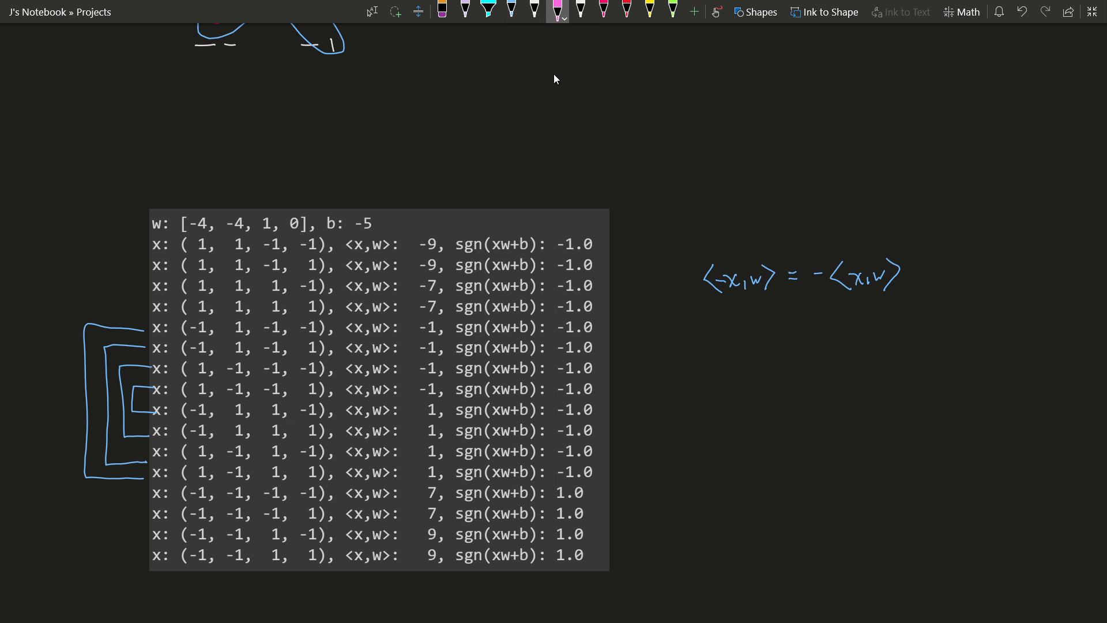
mouse_move(579, 487)
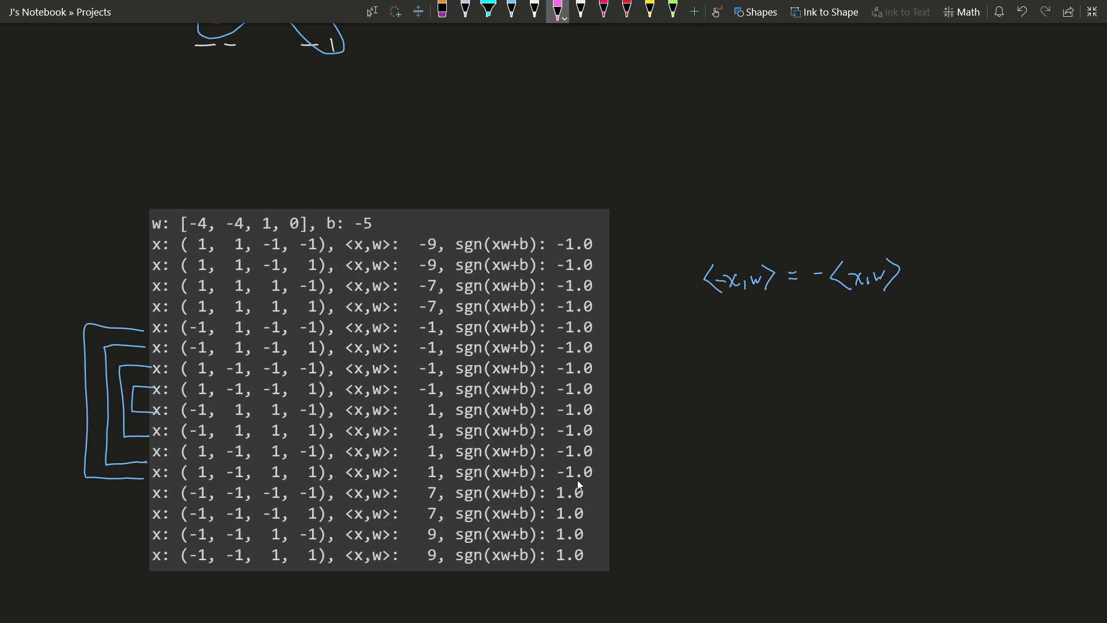
Draw a pink line under the last -1.0 row across the whole printout
left_click_drag(123, 487, 212, 485)
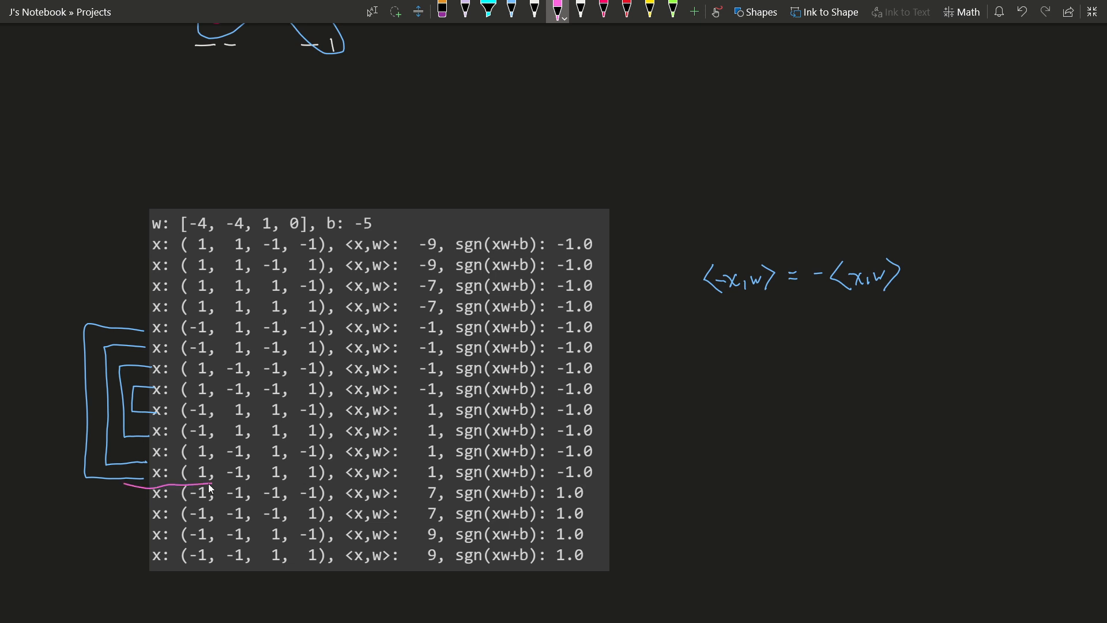
left_click_drag(205, 485, 616, 486)
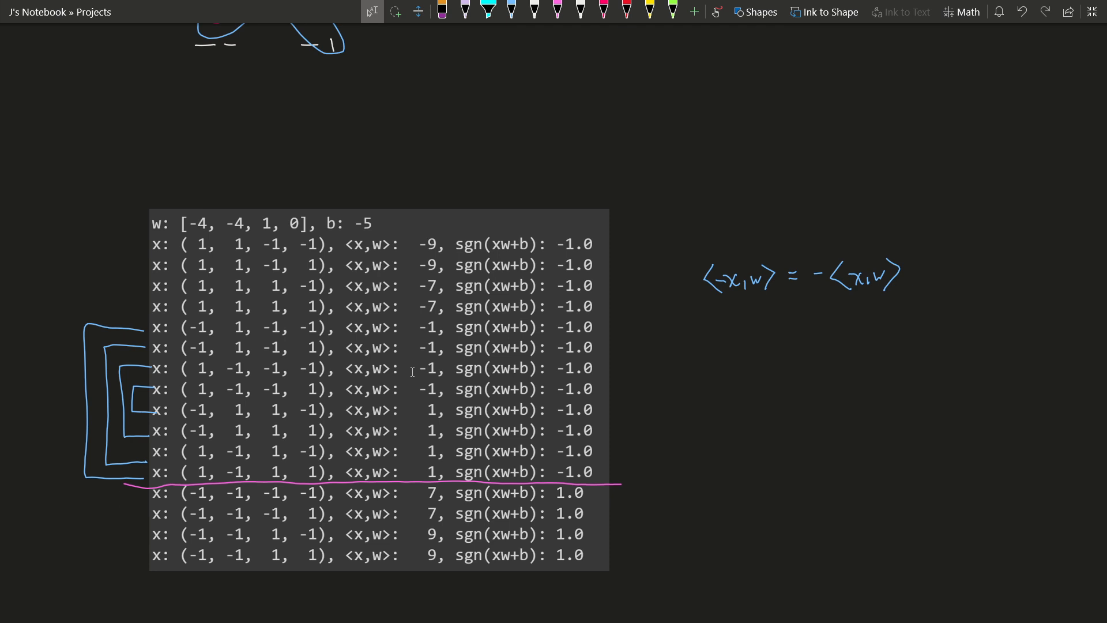
left_click(556, 12)
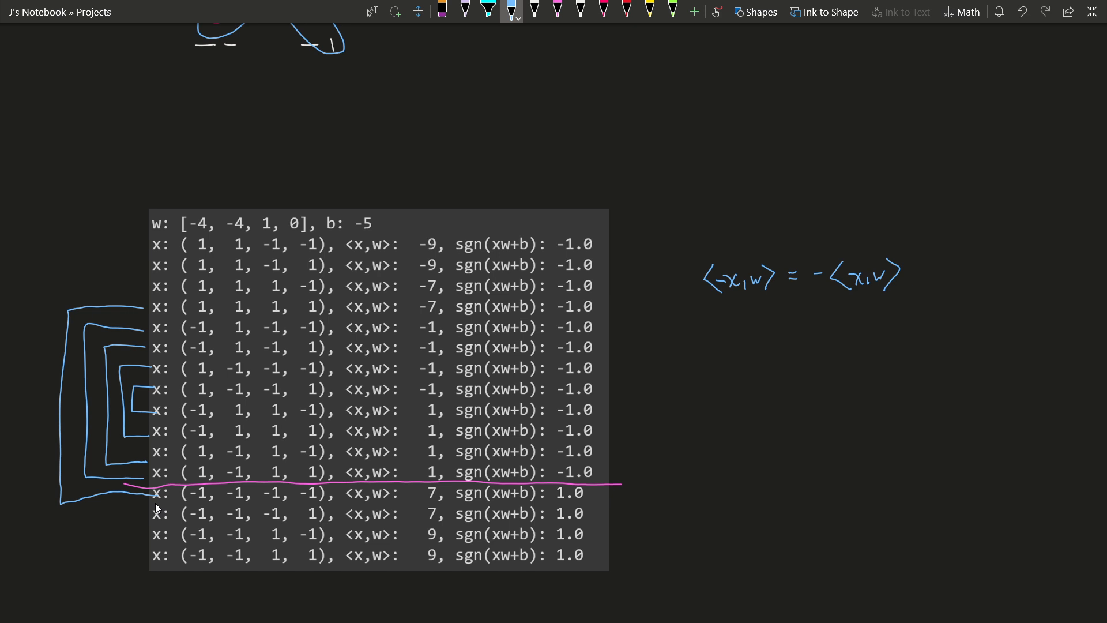
mouse_move(399, 262)
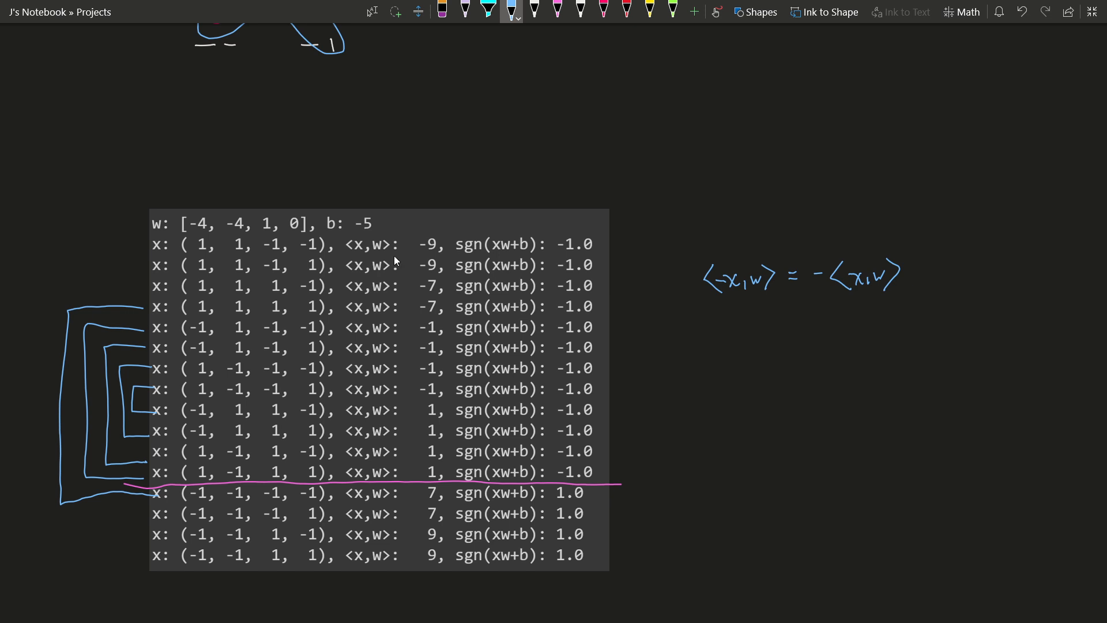
Bracket the eight middle rows and the last two rows in dark red ink
left_click(601, 12)
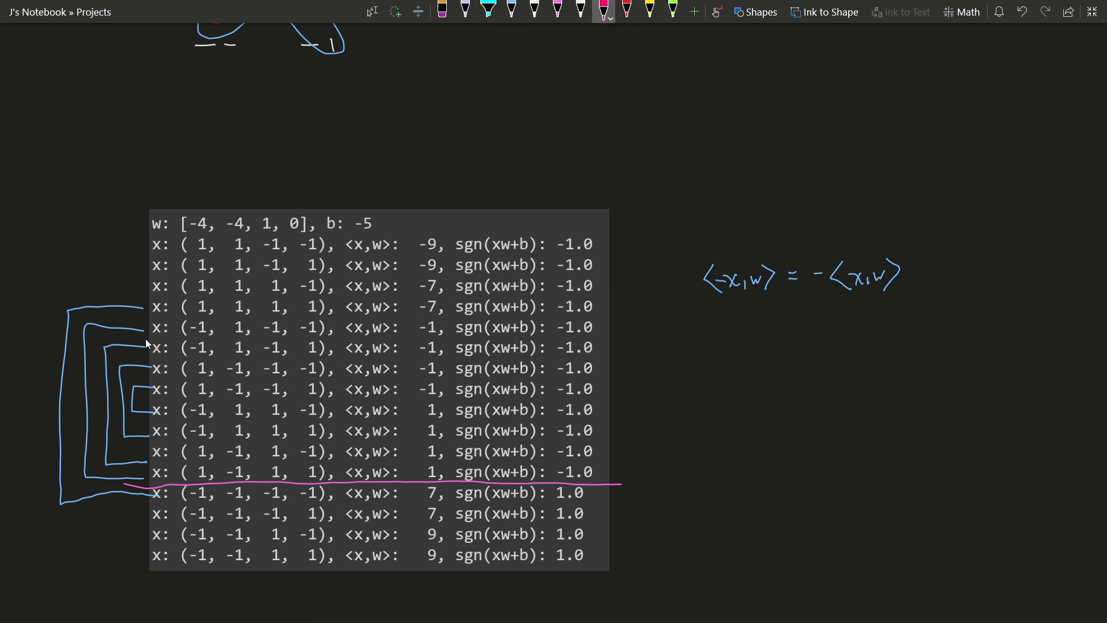
left_click_drag(133, 323, 167, 321)
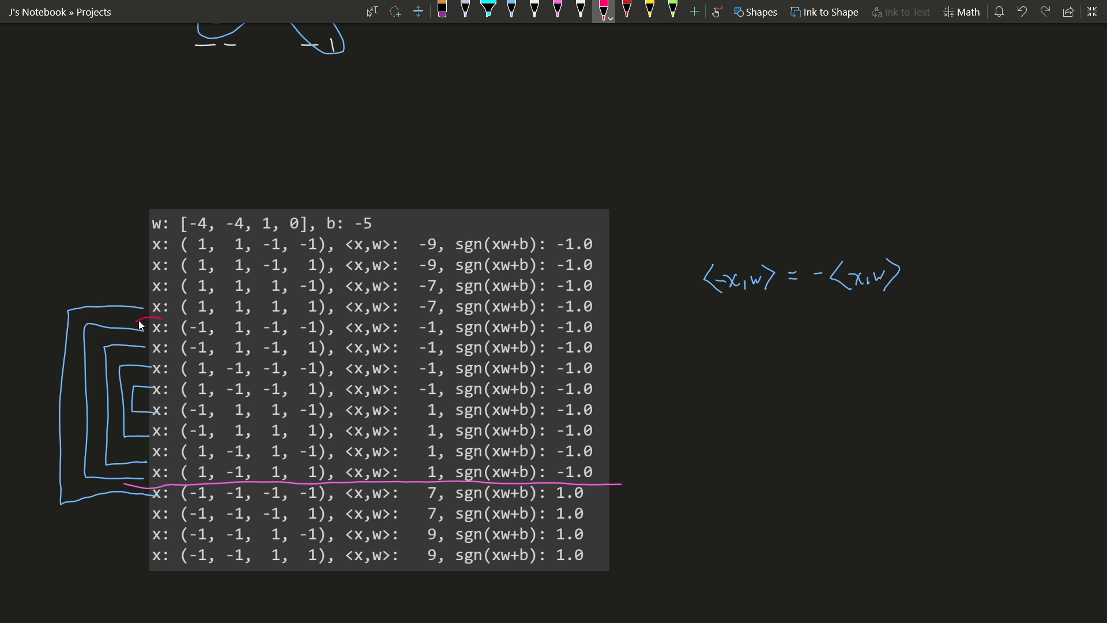
left_click_drag(142, 321, 149, 487)
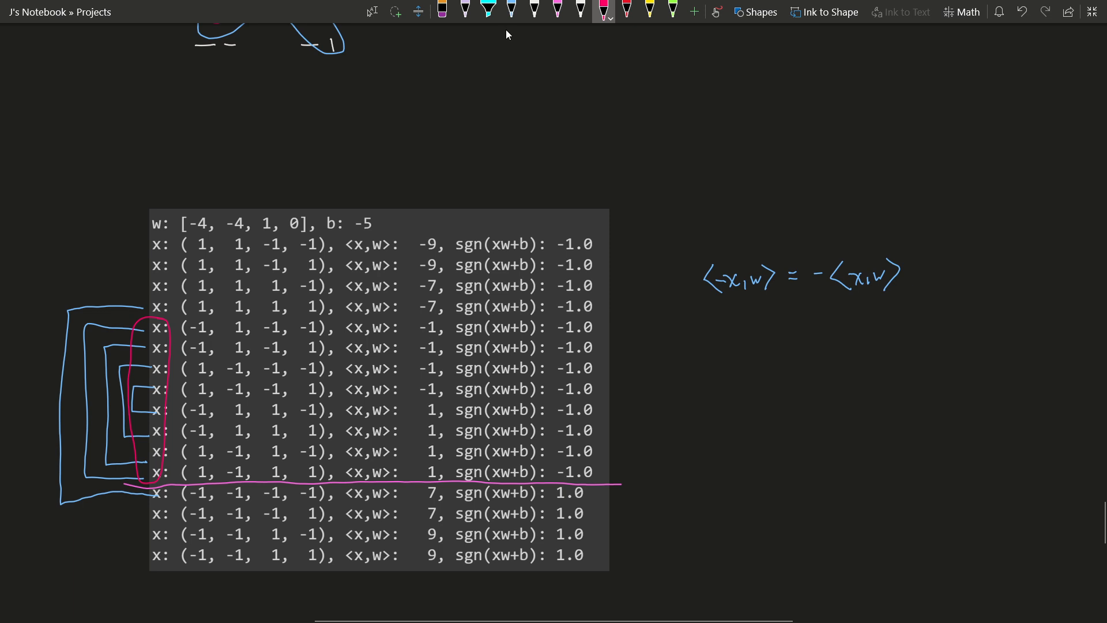
left_click_drag(135, 523, 148, 555)
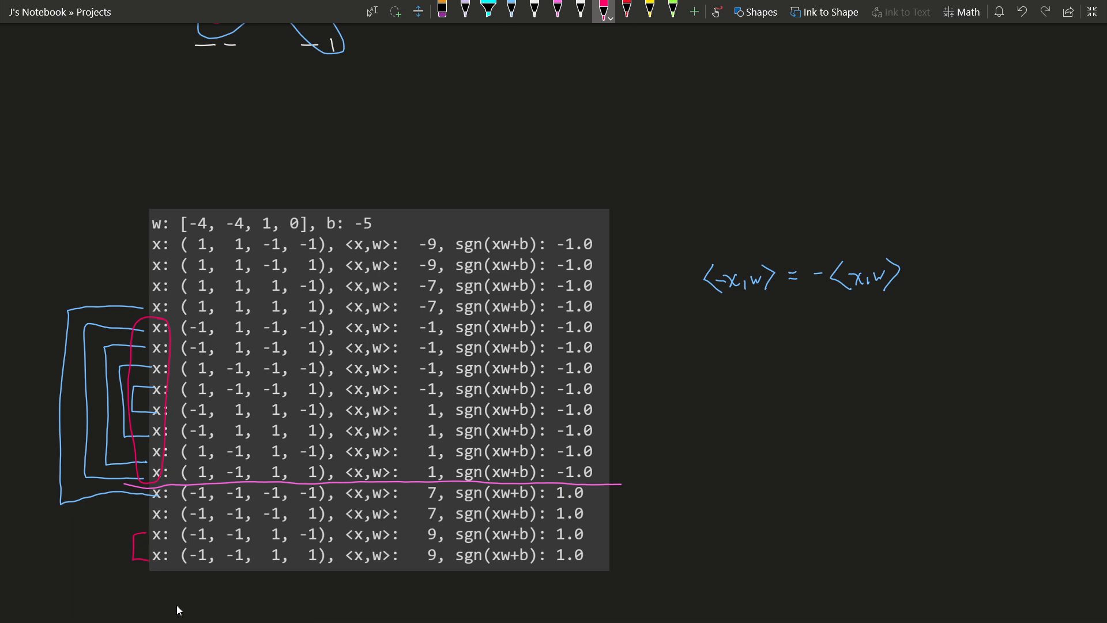
mouse_move(148, 425)
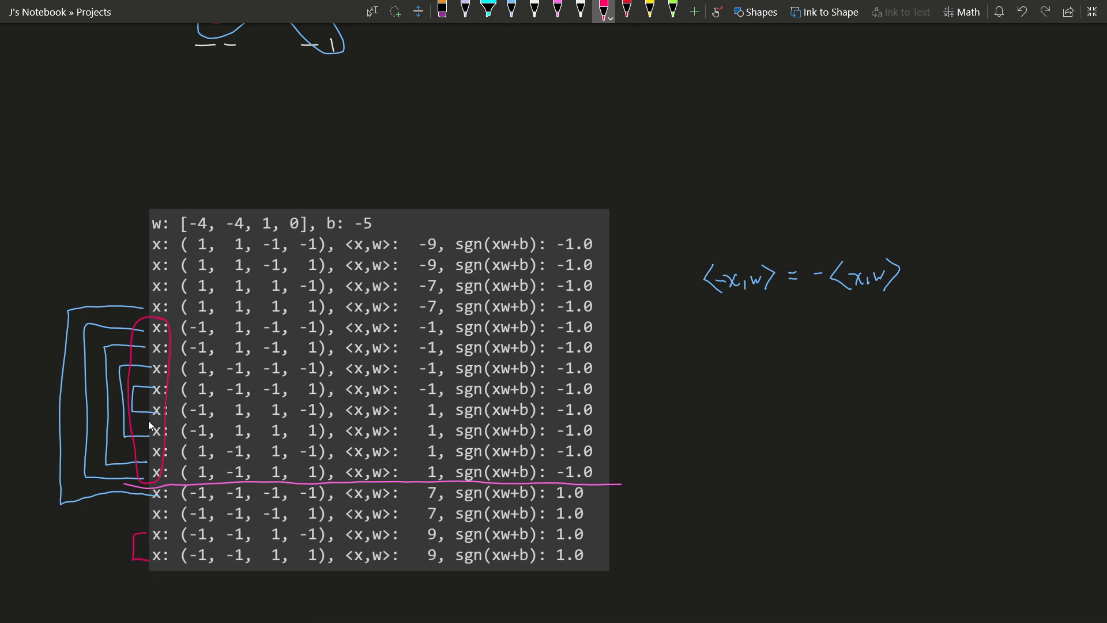
mouse_move(161, 569)
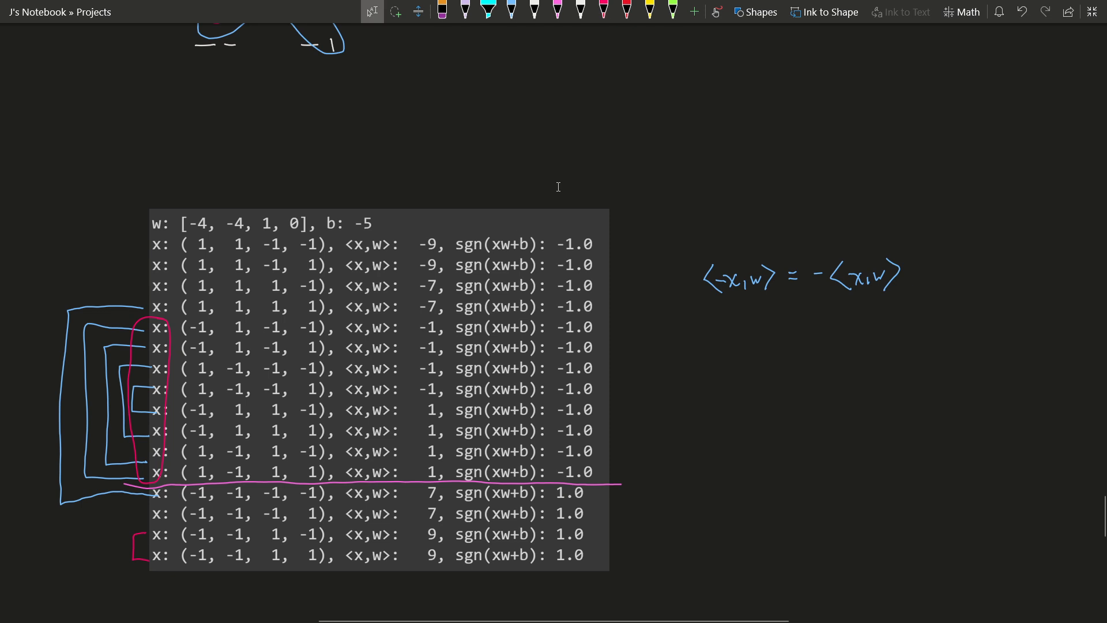
Scroll to the numbered propositions, place the cursor in items 2 and 3, and select 'f is nonlinear'
scroll("down", 3)
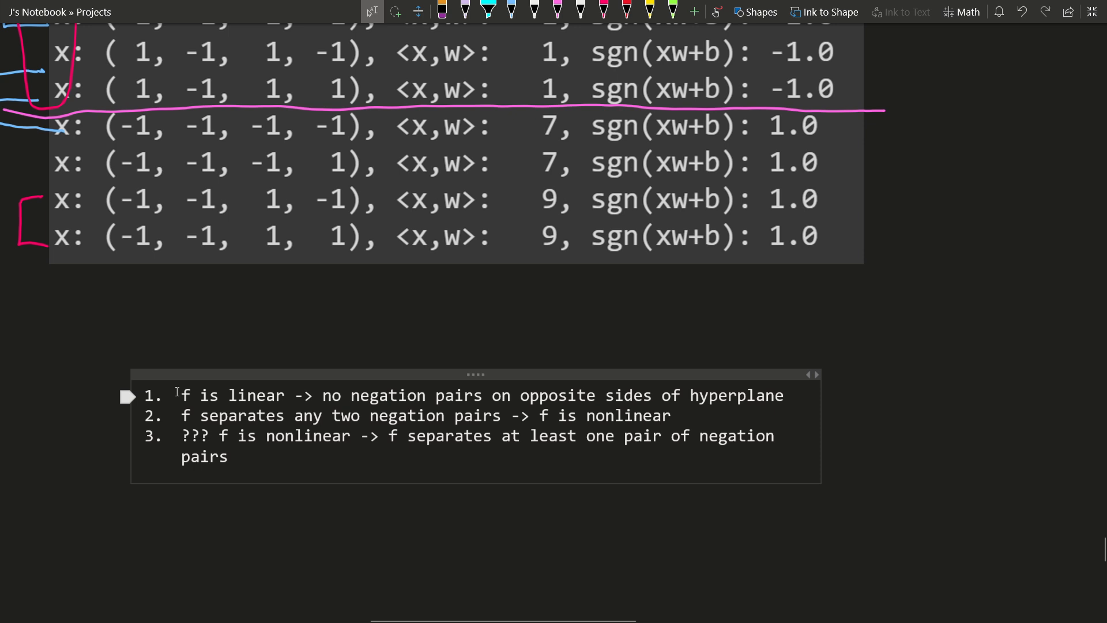
left_click_drag(181, 395, 576, 415)
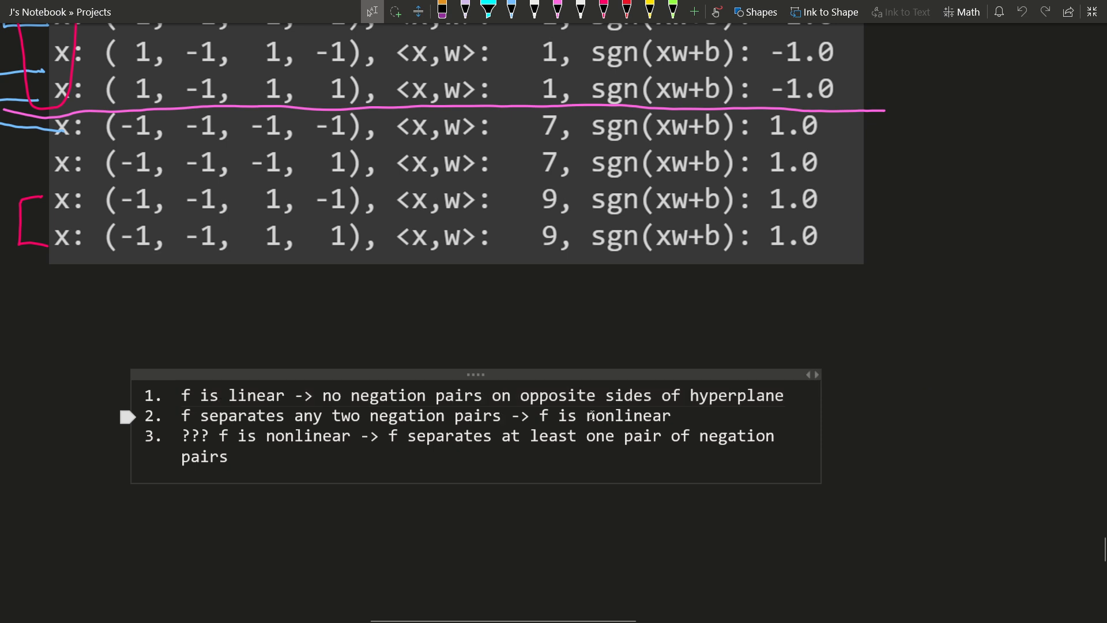
left_click(587, 416)
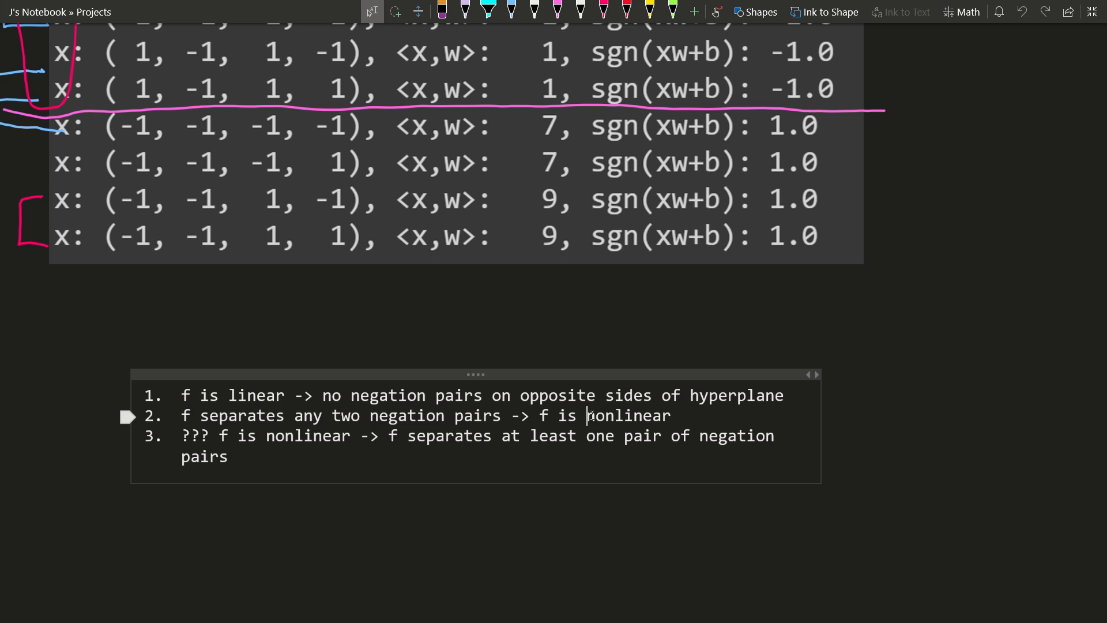
left_click(239, 438)
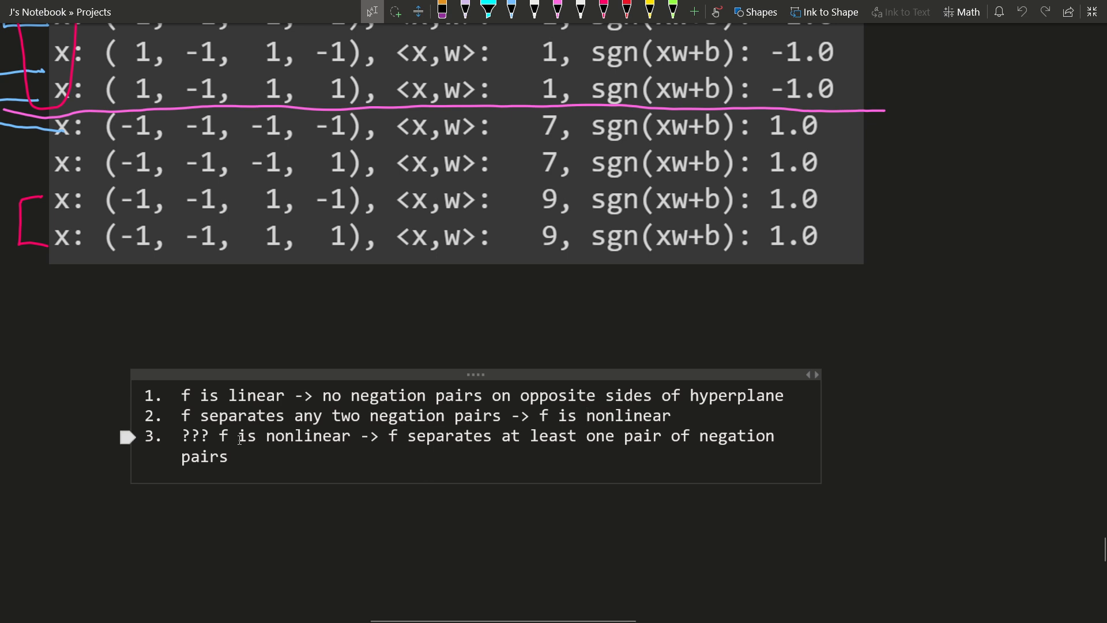
mouse_move(489, 435)
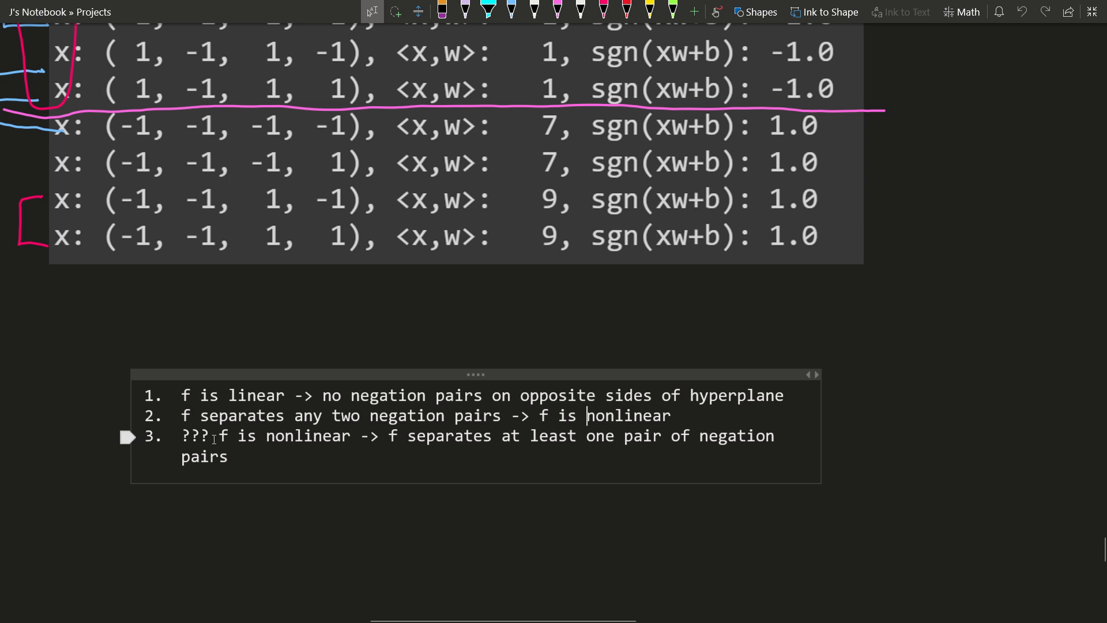
double_click(276, 436)
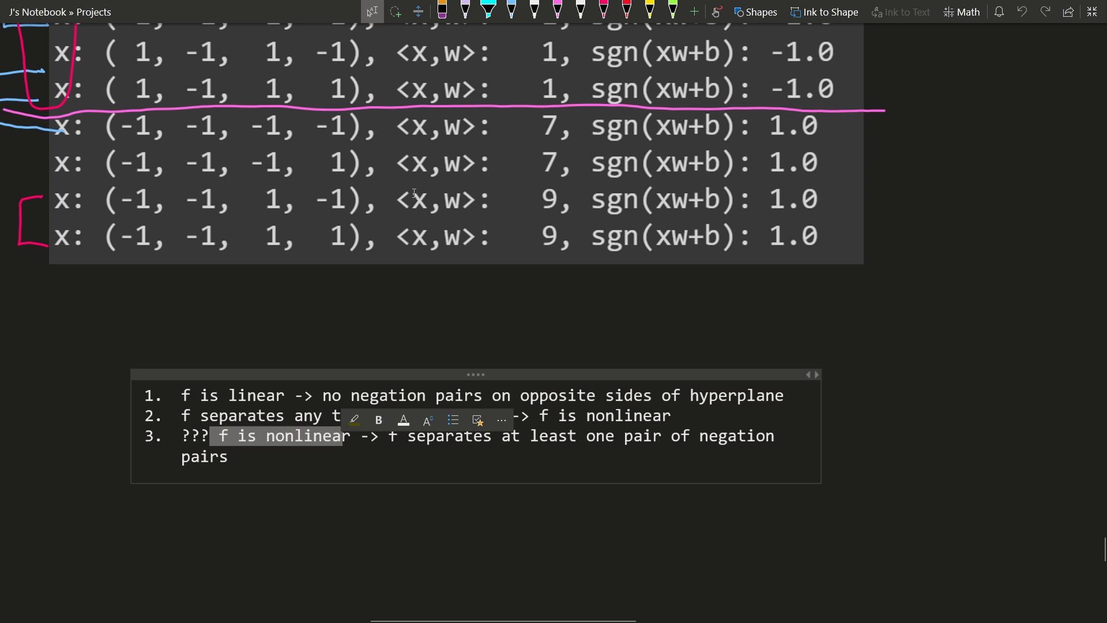